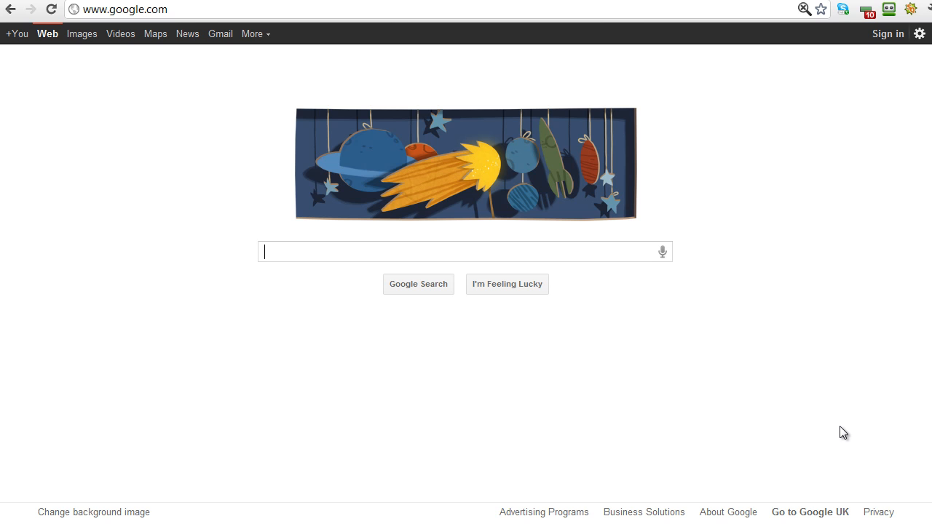
mouse_move(652, 234)
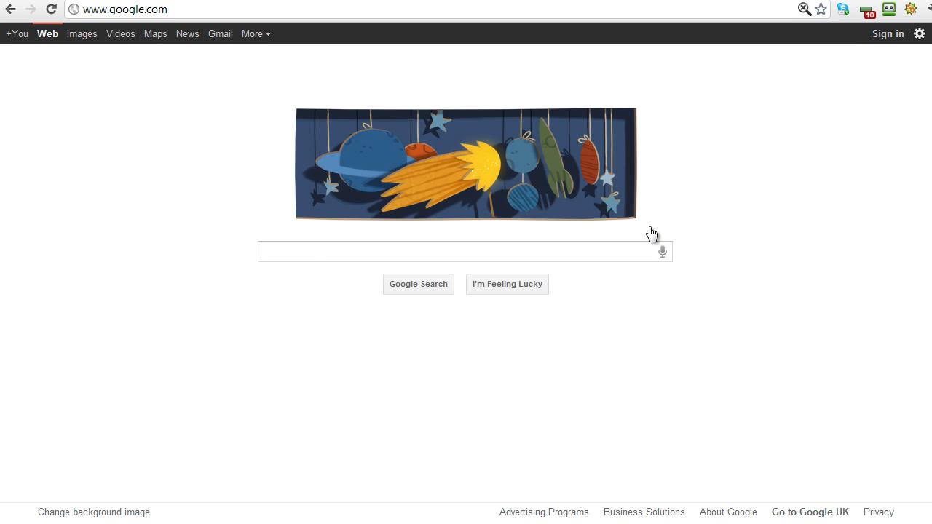
- Search Google for 'get rid of acne' picked from the 'get rid' autocomplete suggestions
click(466, 251)
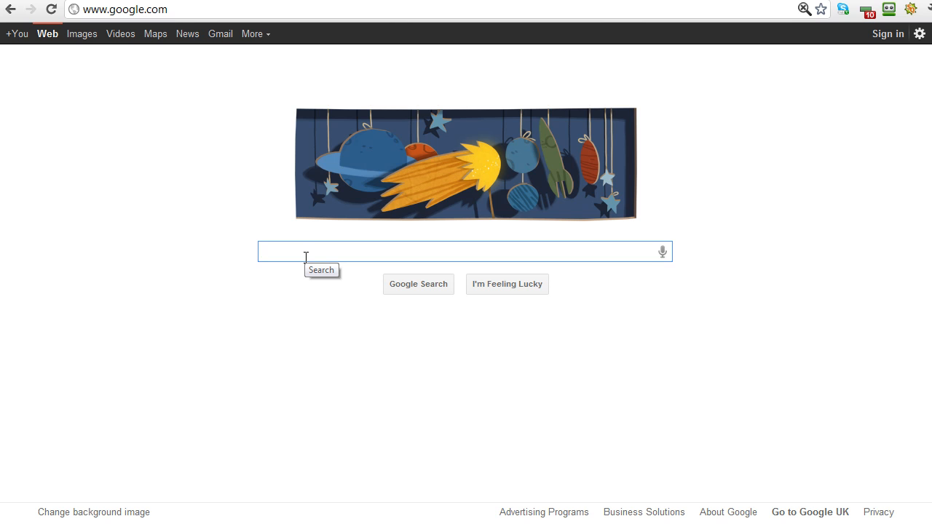
text(get rid of)
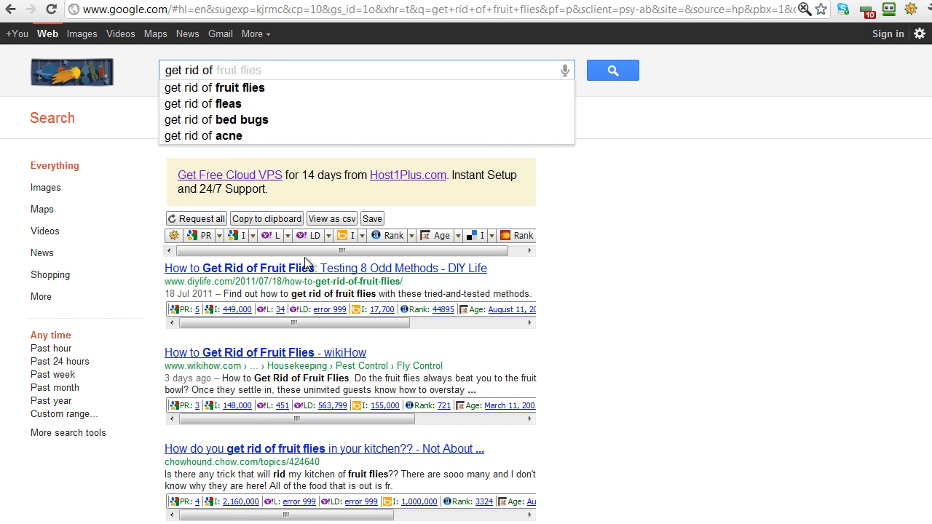
click(213, 70)
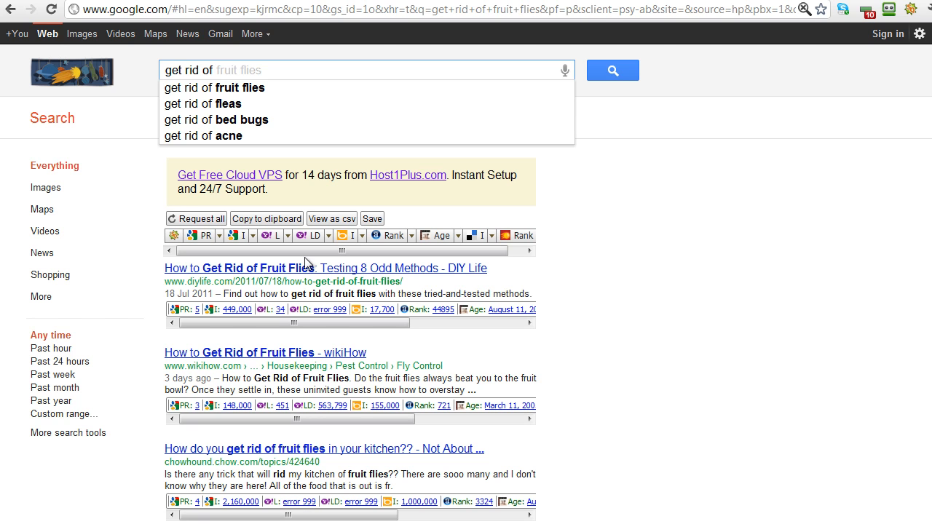
mouse_move(242, 70)
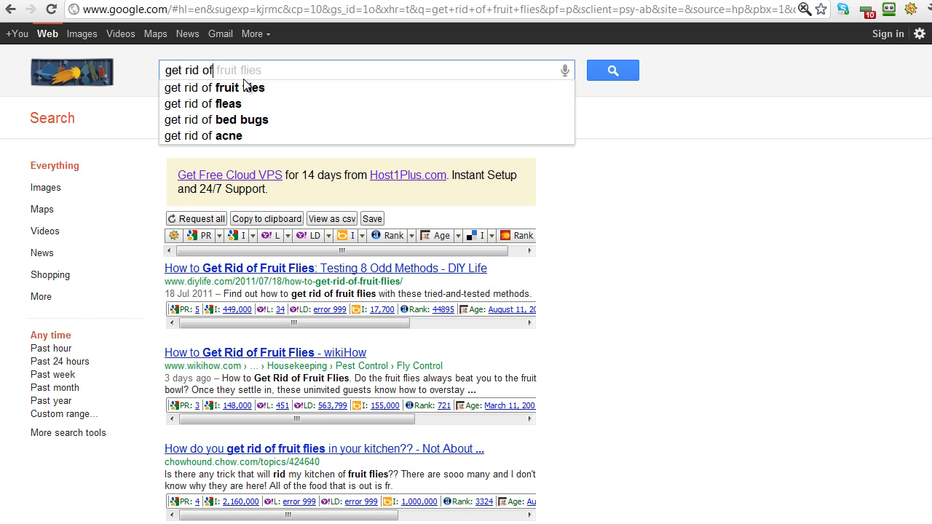
mouse_move(240, 88)
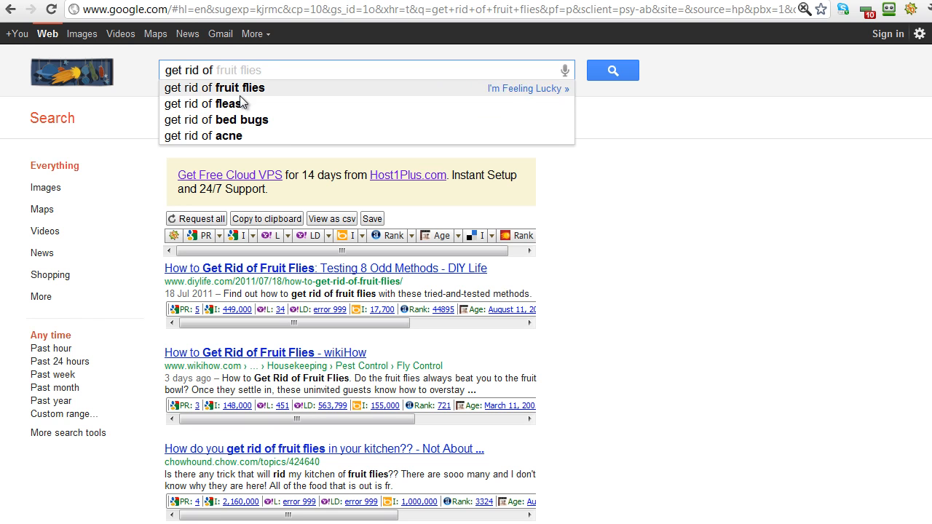
mouse_move(254, 96)
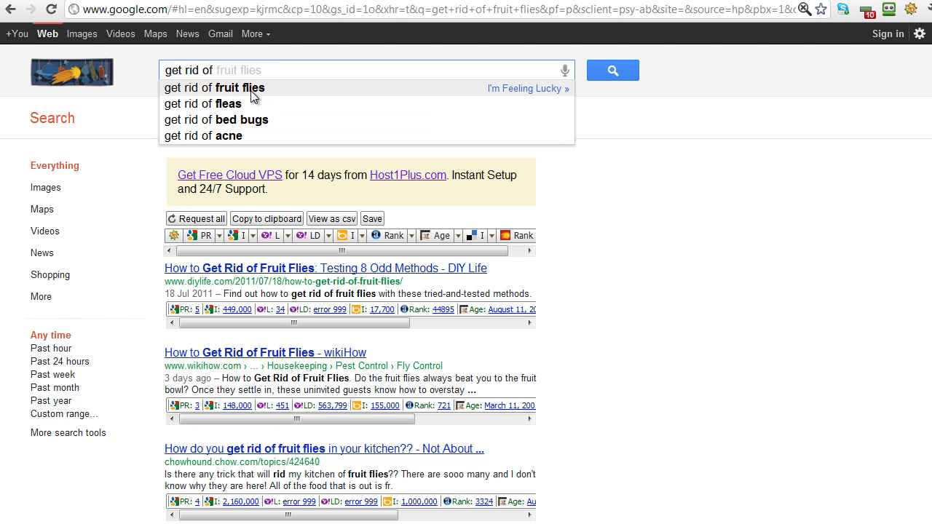
mouse_move(268, 134)
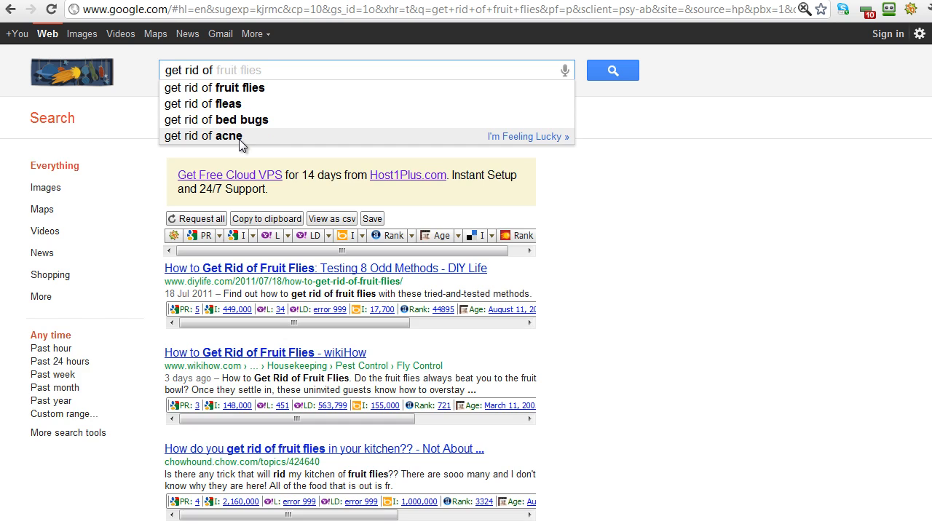
click(221, 137)
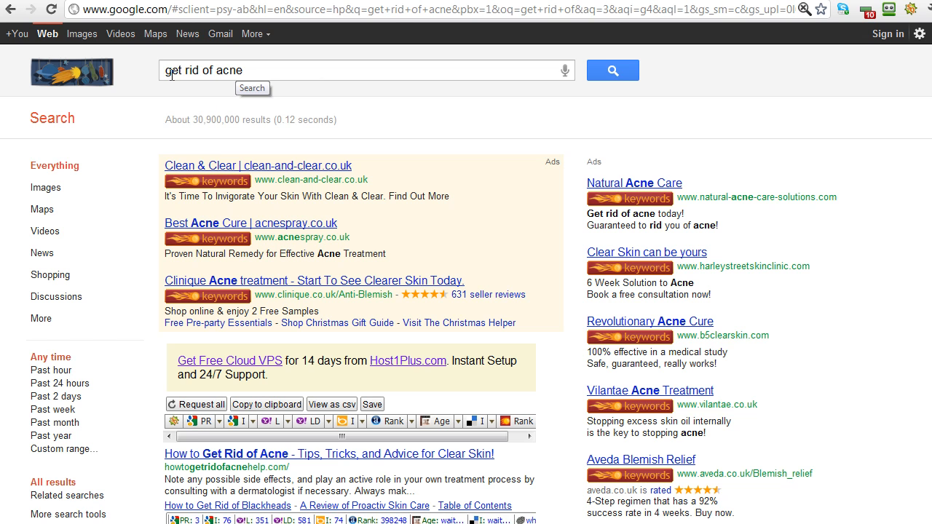
mouse_move(255, 73)
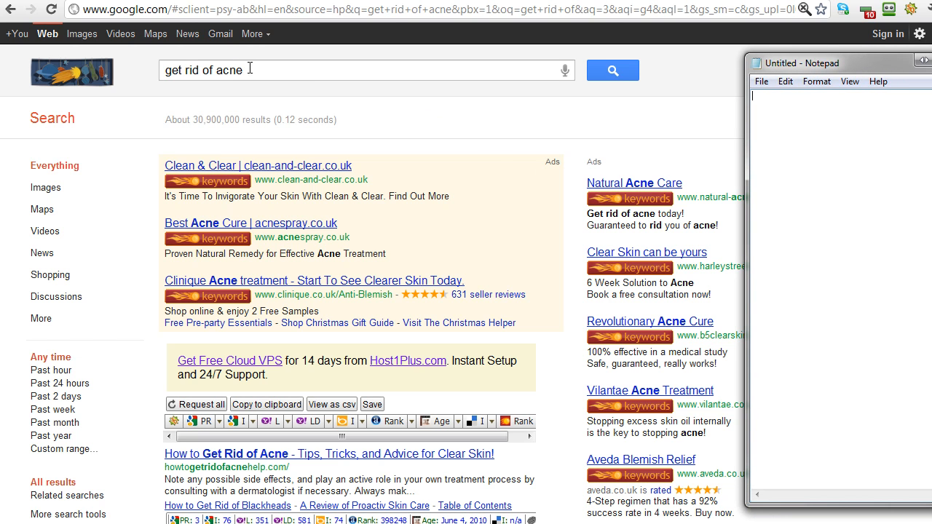
- Write 'get rid of acne' as the first line of the Notepad keyword list
text(get)
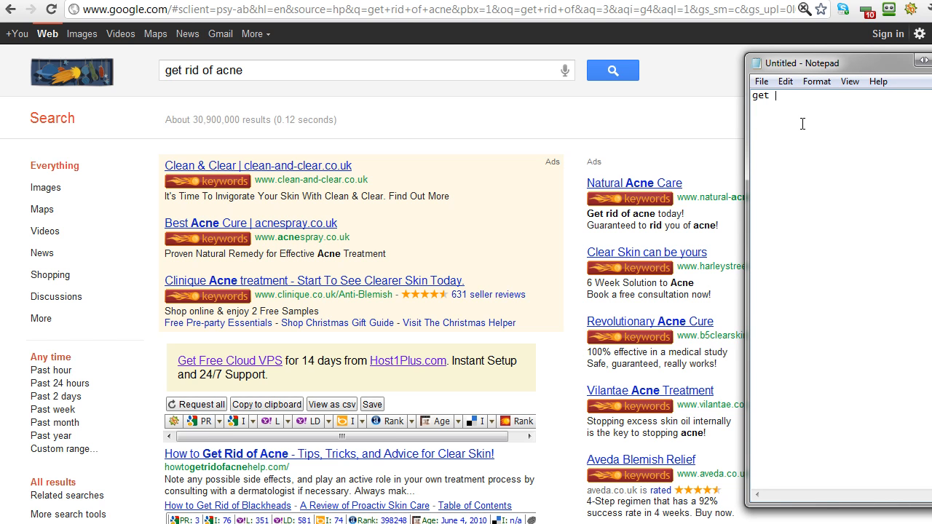
text(rid fo)
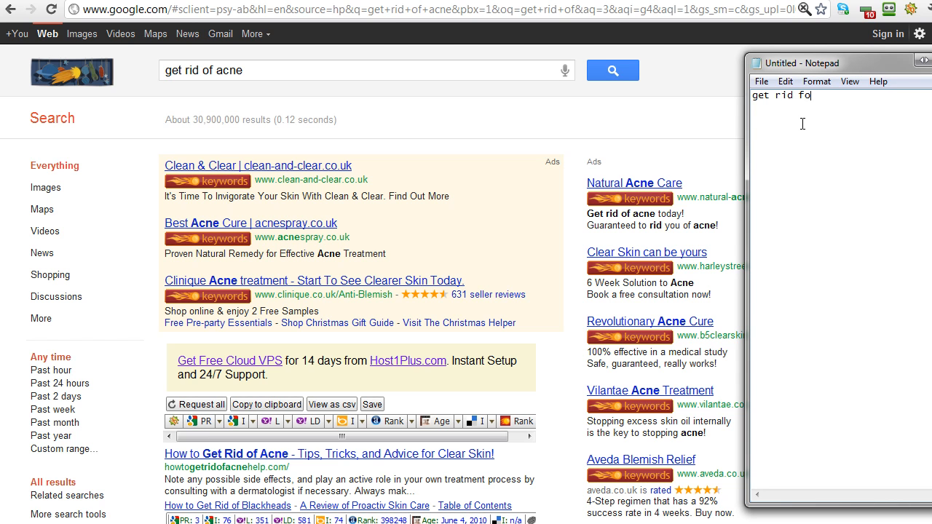
text(of)
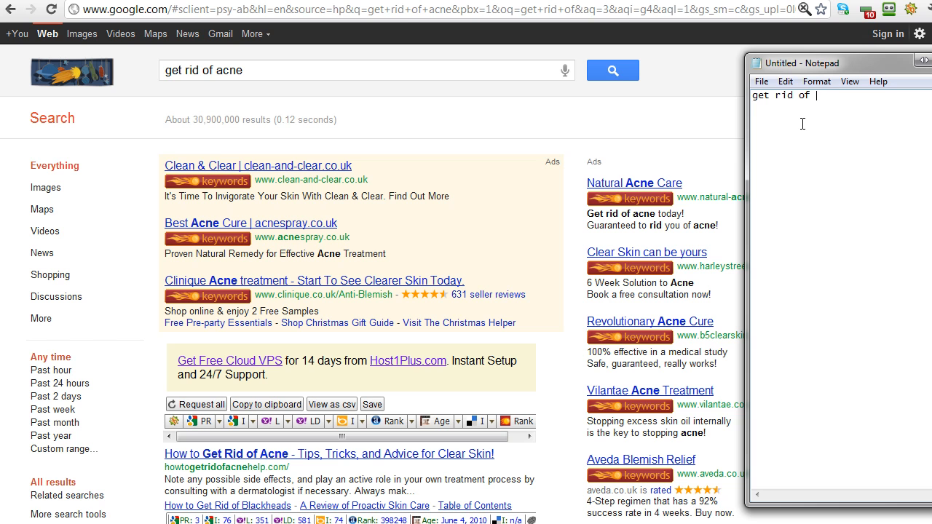
text(acne)
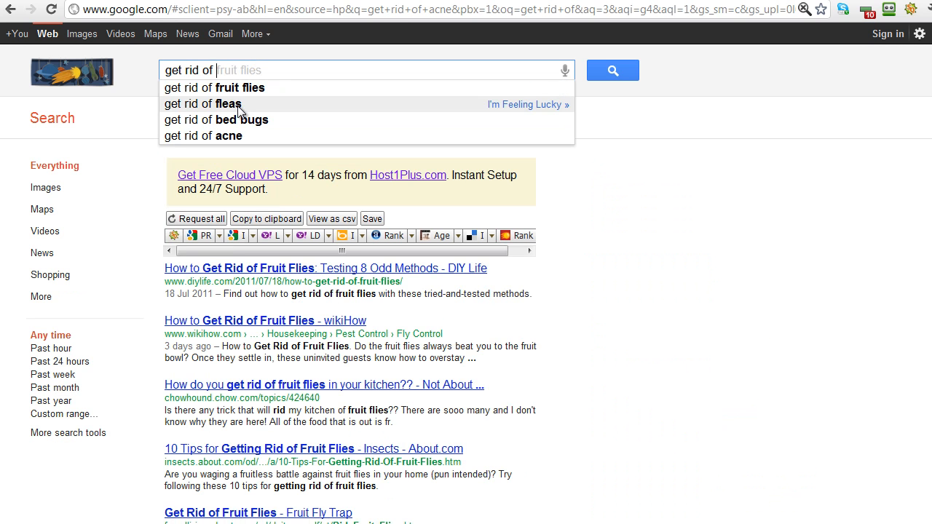
- Run the 'get rid of fleas' search and add that phrase as a new Notepad line
click(204, 103)
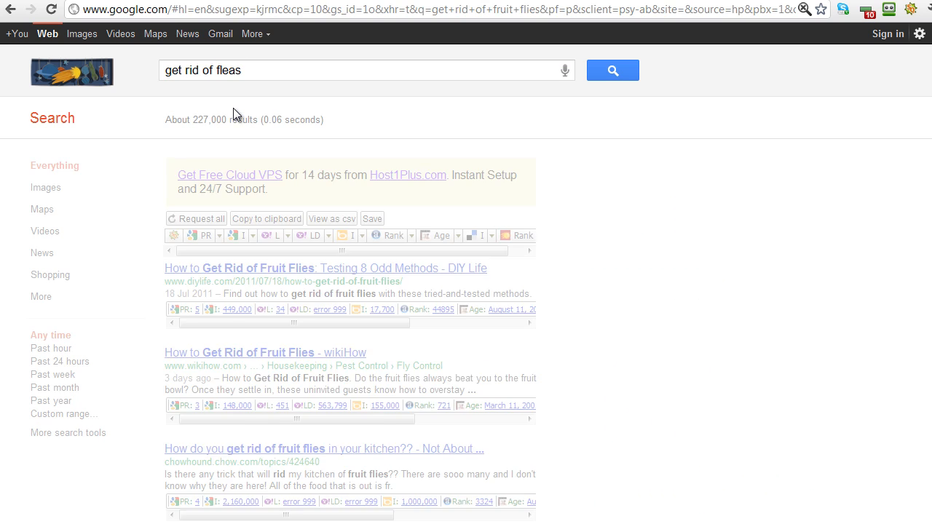
click(612, 70)
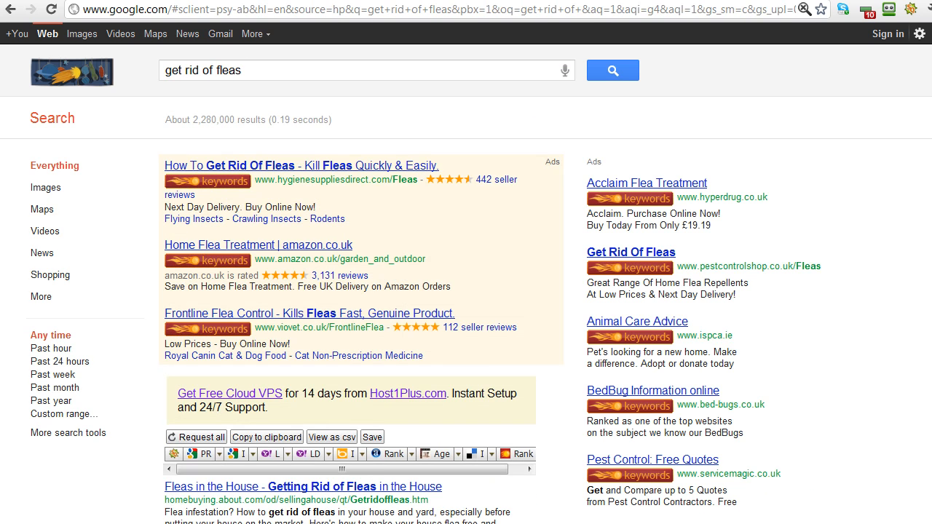
click(255, 70)
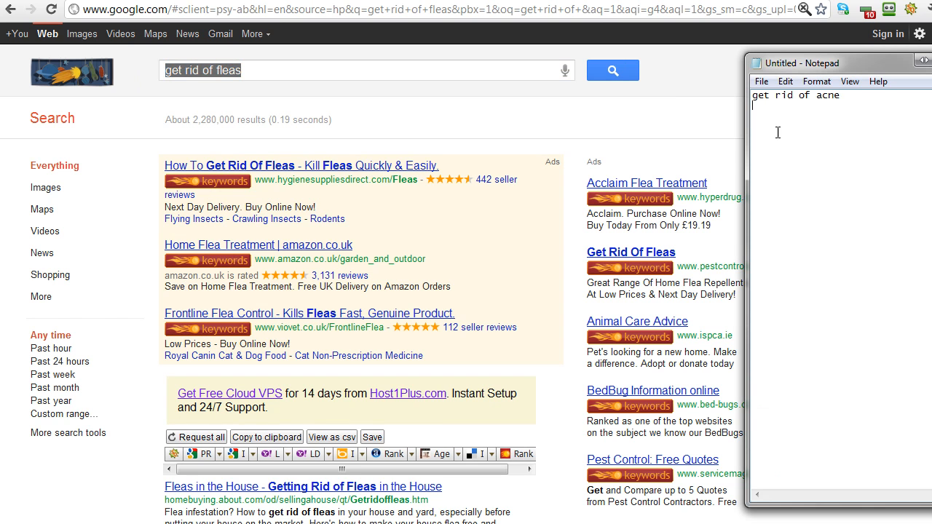
text(get rid of fleas)
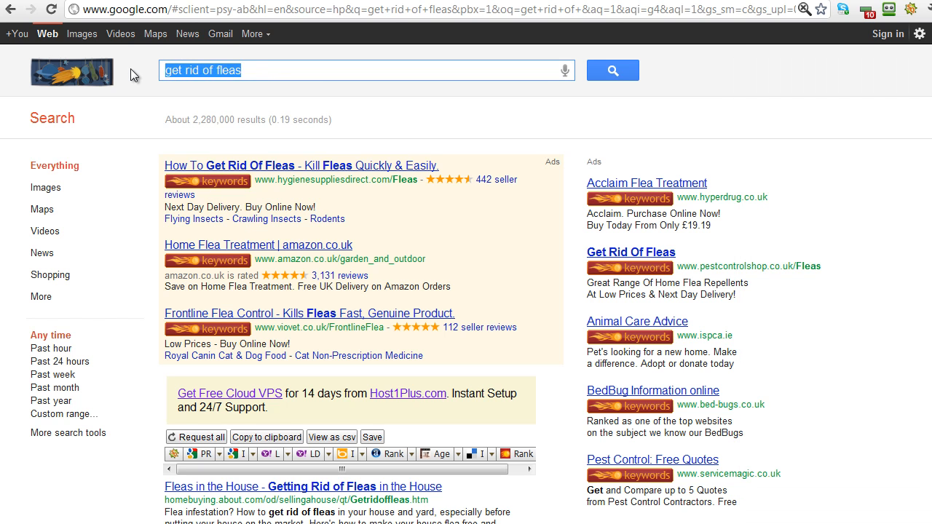
- Search Google for 'cure for myofascial pain syndrome' from the 'cure for my' suggestions
text(cure m)
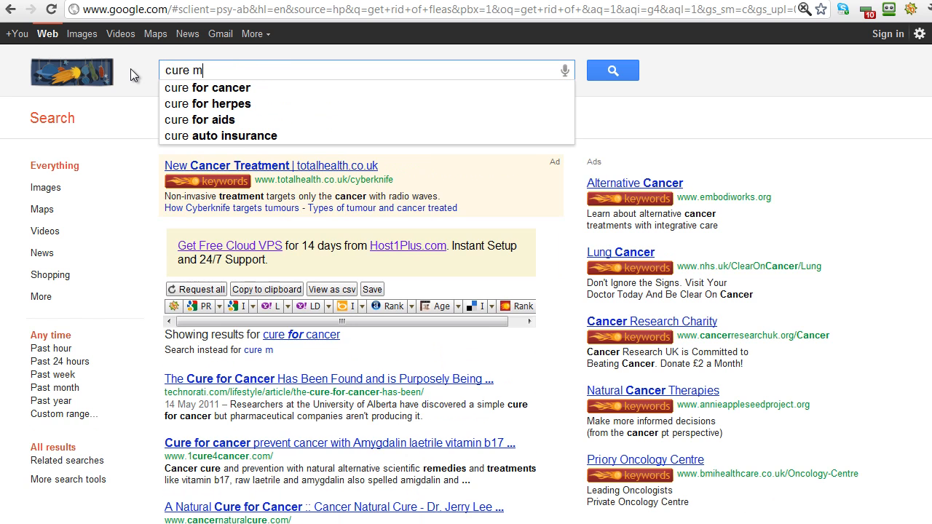
text(y)
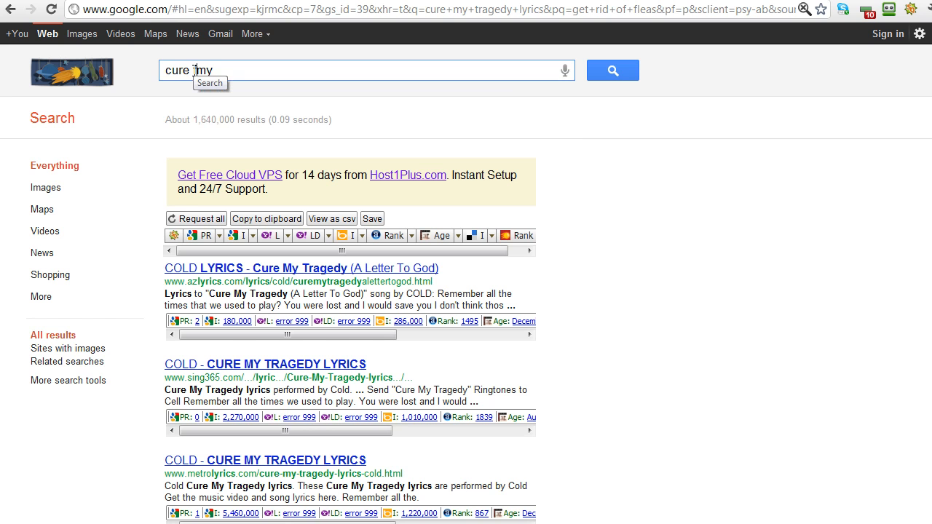
text(for)
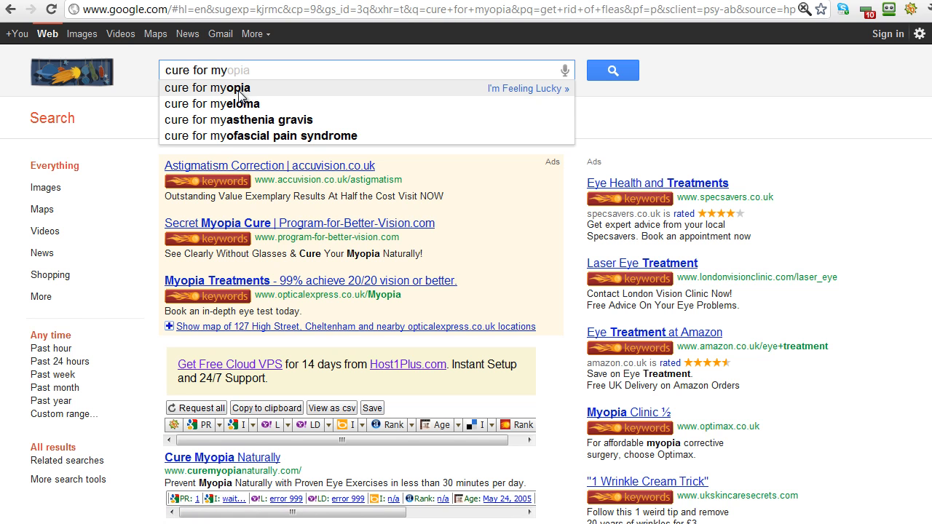
mouse_move(211, 104)
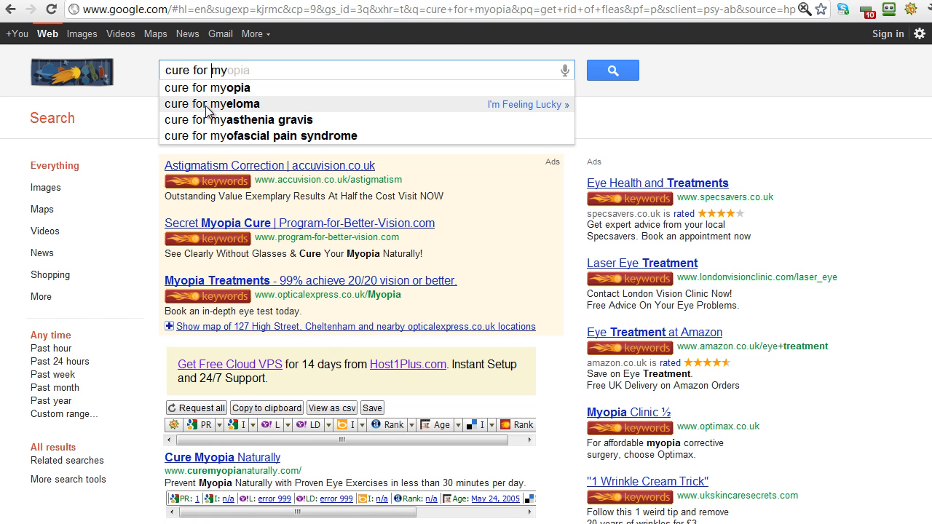
mouse_move(236, 109)
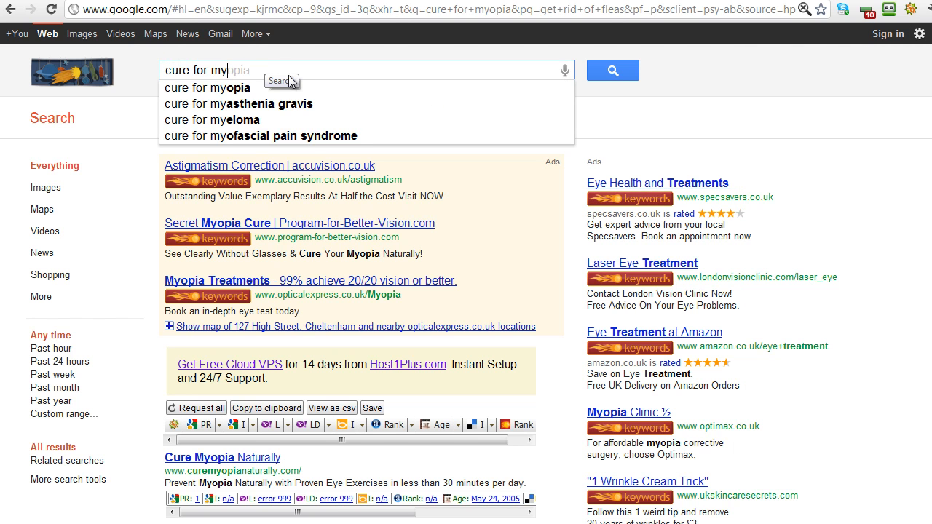
mouse_move(287, 103)
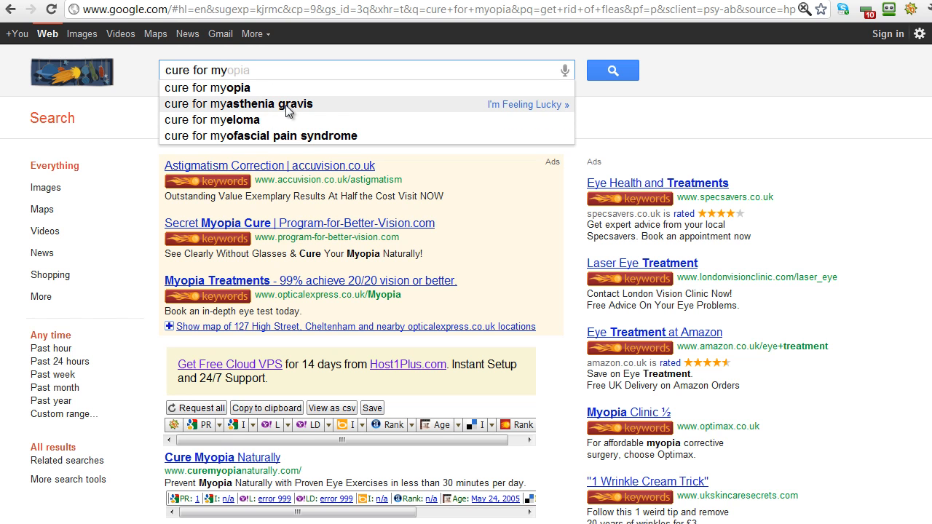
mouse_move(319, 137)
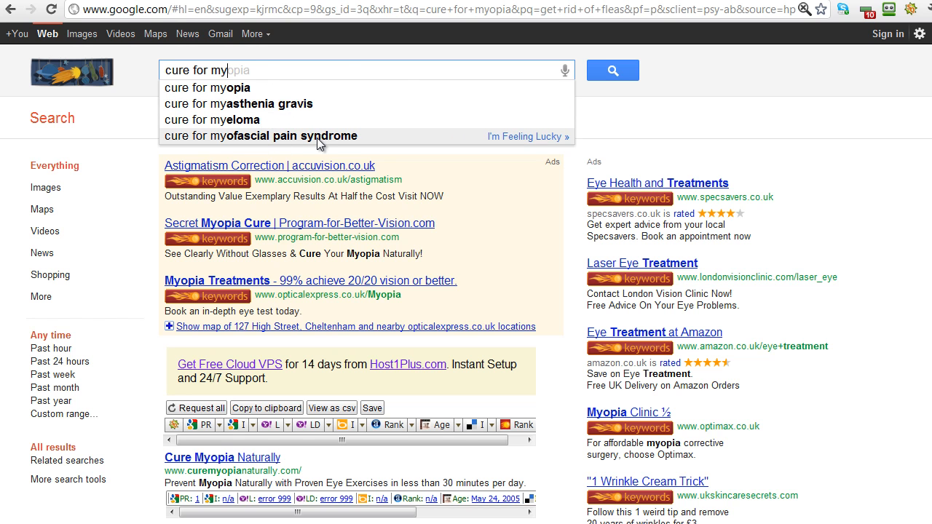
click(261, 137)
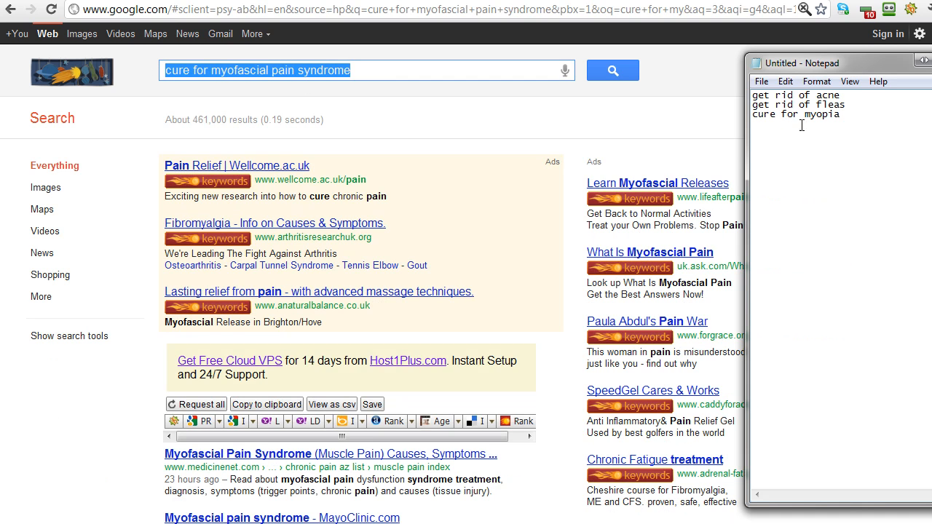
- Add 'cure for myofascial pain syndrome' as the fourth line of the keyword list
text(cure for myofascial pain syndrome)
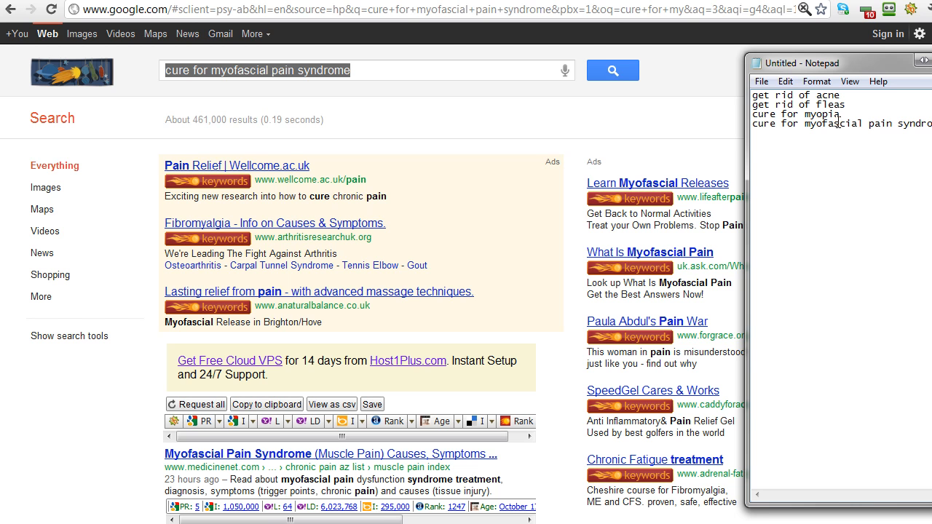
mouse_move(517, 73)
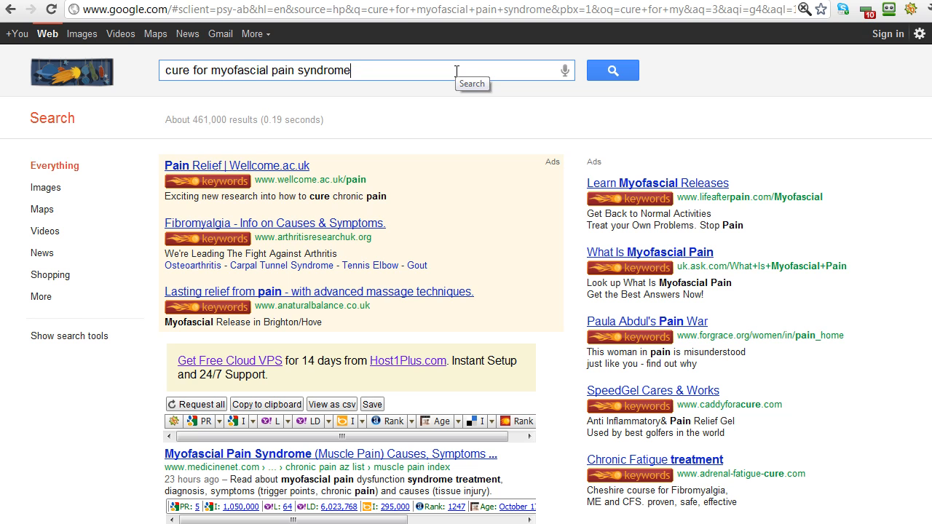
triple_click(292, 70)
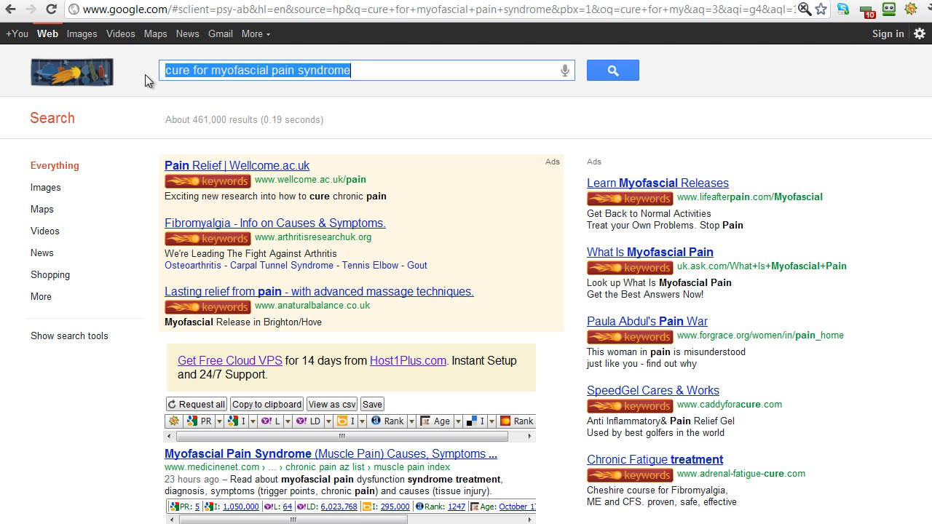
mouse_move(378, 70)
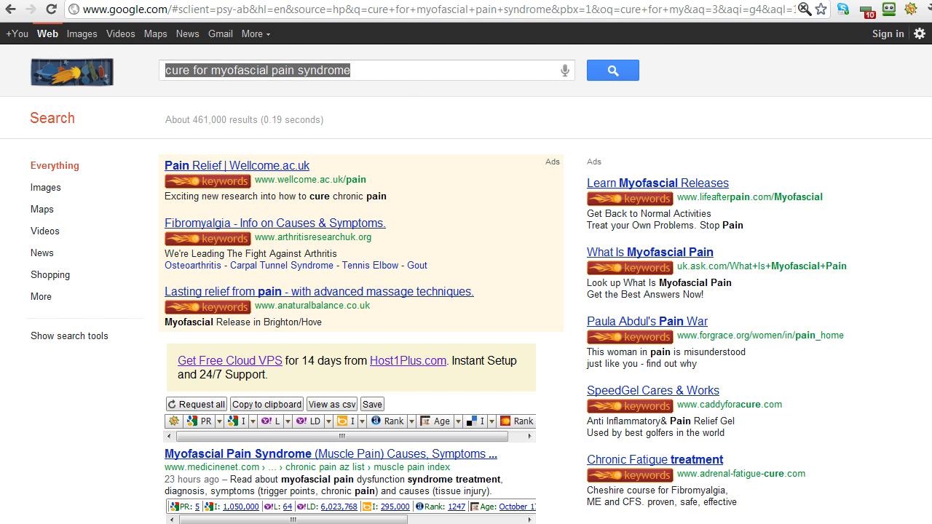
mouse_move(888, 437)
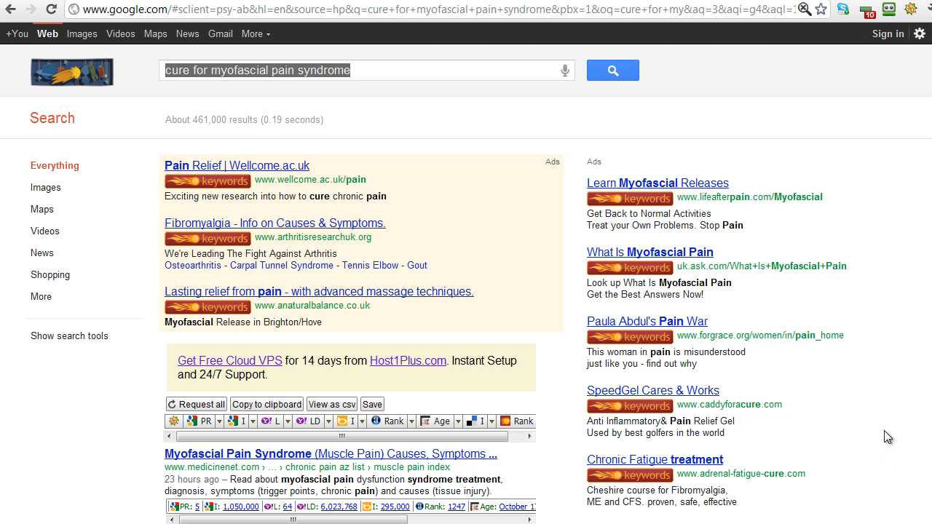
- Enter 'cure' in the Yahoo UK search box to list its cure suggestions
click(358, 70)
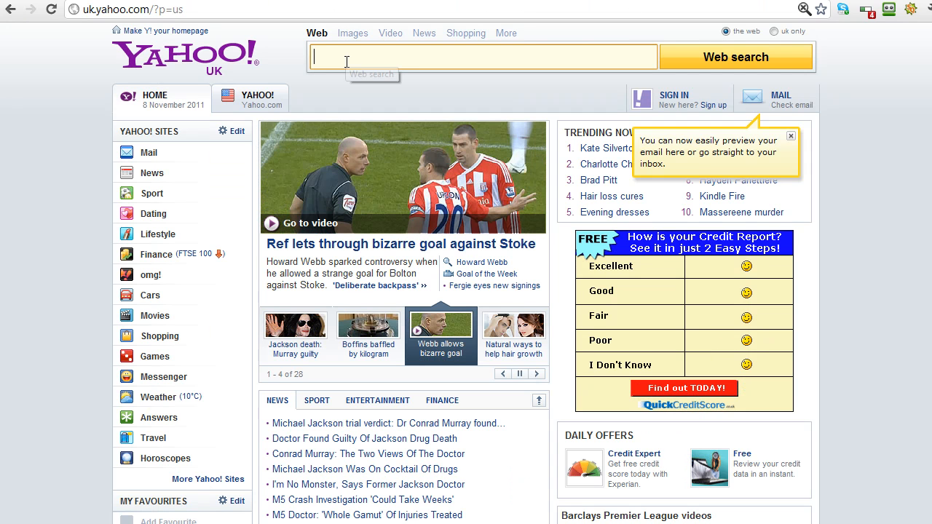
text(cure)
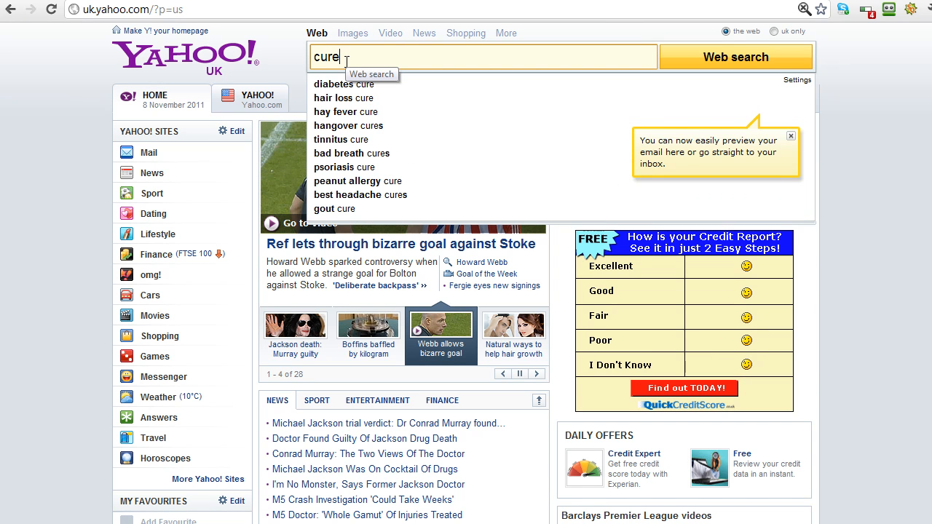
mouse_move(344, 98)
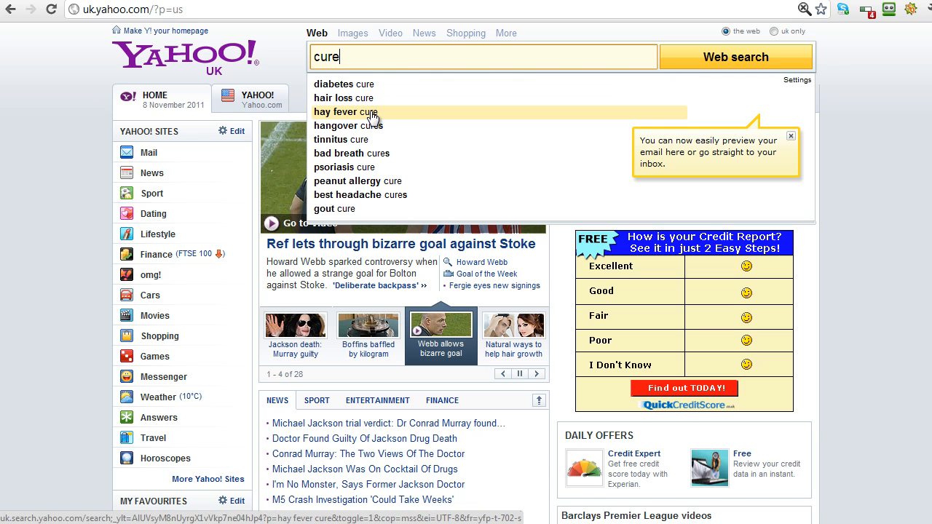
mouse_move(340, 139)
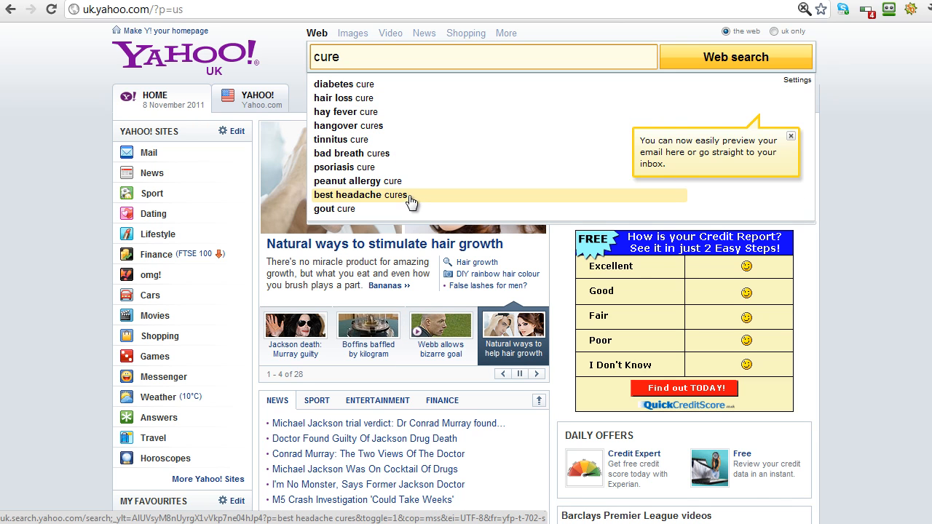
mouse_move(411, 153)
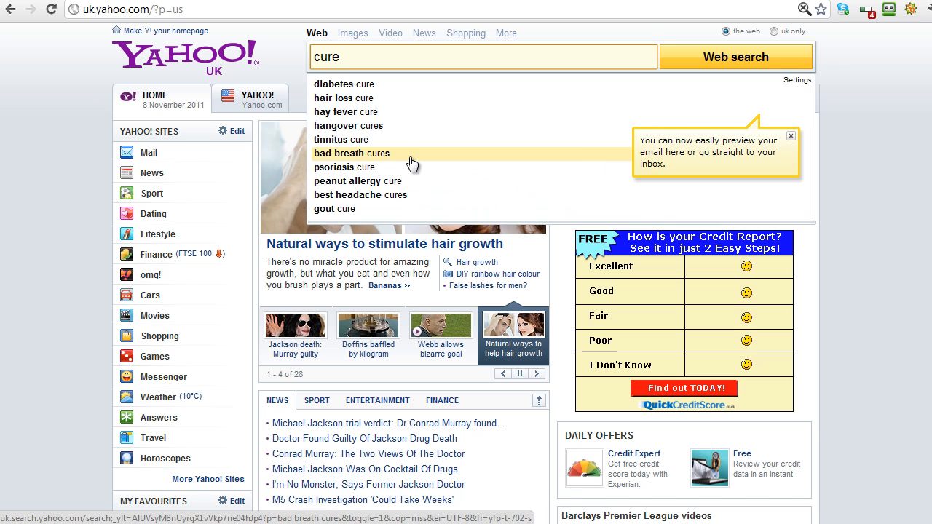
mouse_move(341, 140)
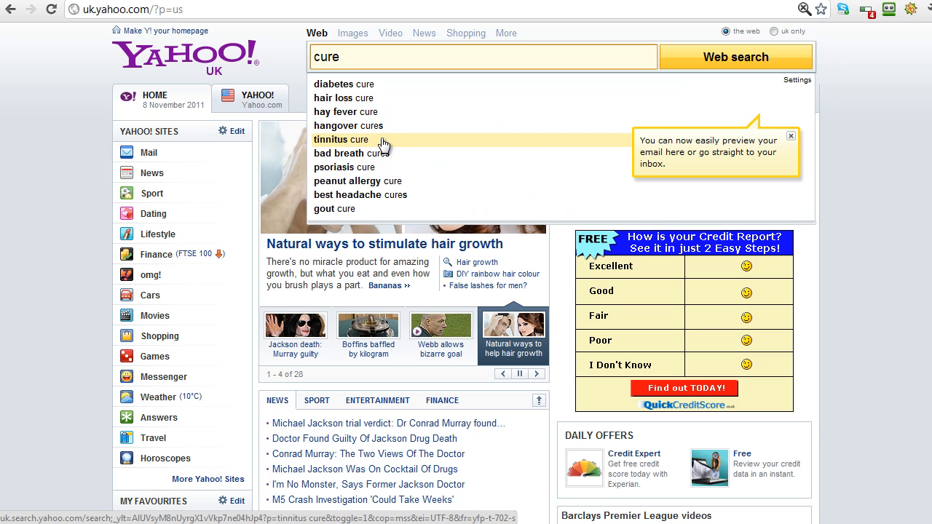
mouse_move(376, 125)
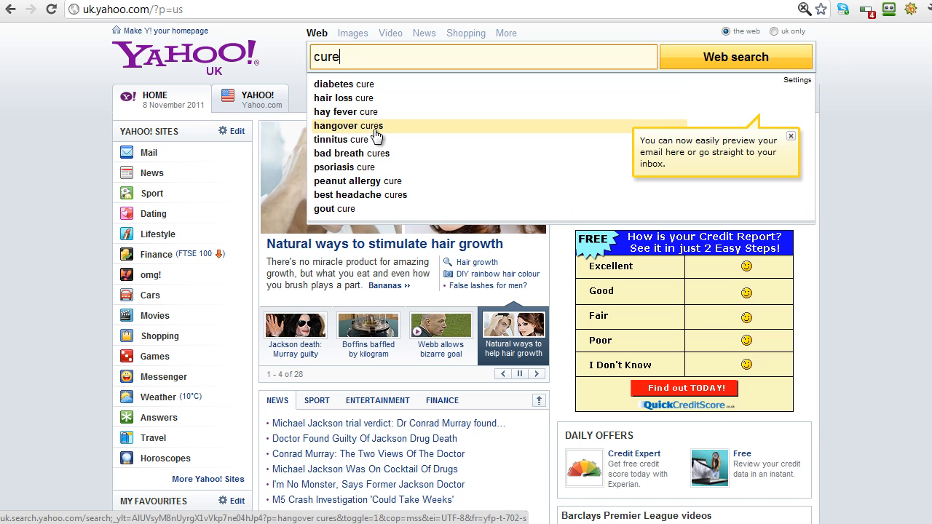
mouse_move(384, 204)
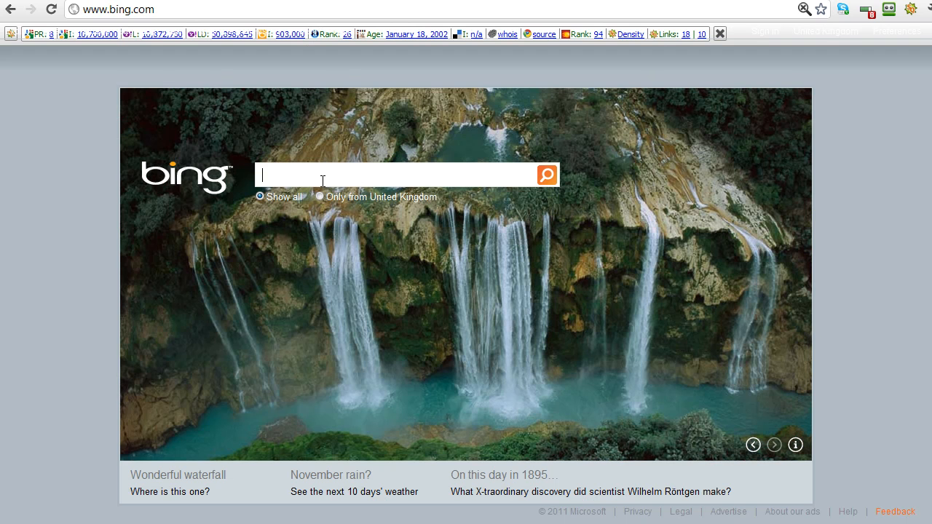
- Enter 'cure' in the Bing search box to list suggestions like baldness, gout and hiccups
text(cure)
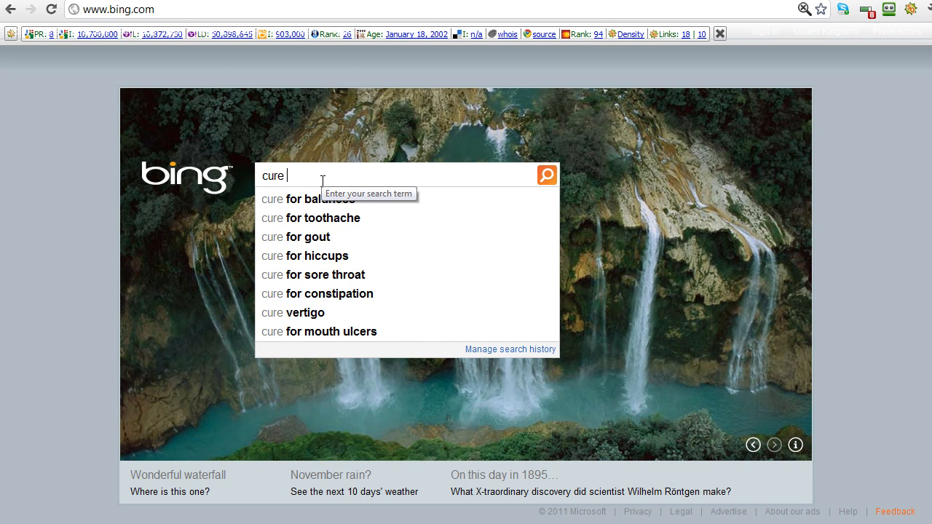
mouse_move(345, 218)
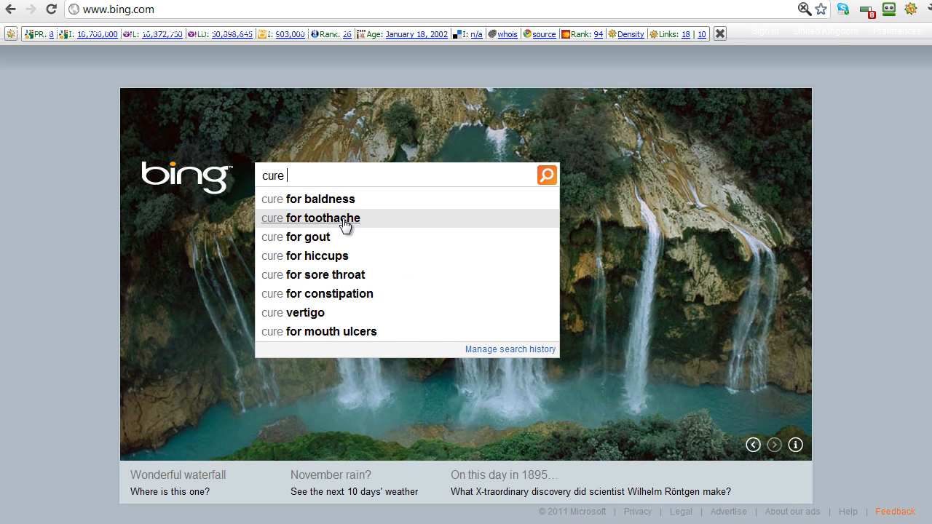
mouse_move(333, 236)
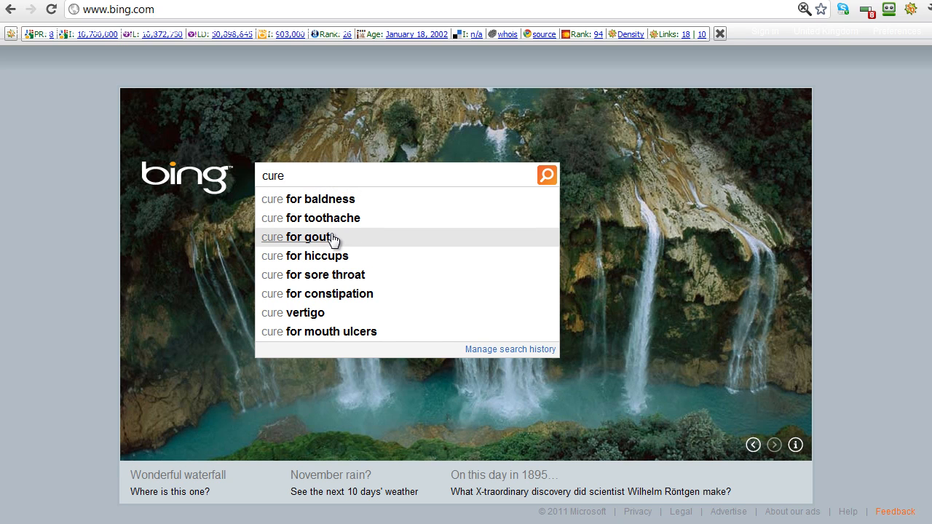
mouse_move(357, 284)
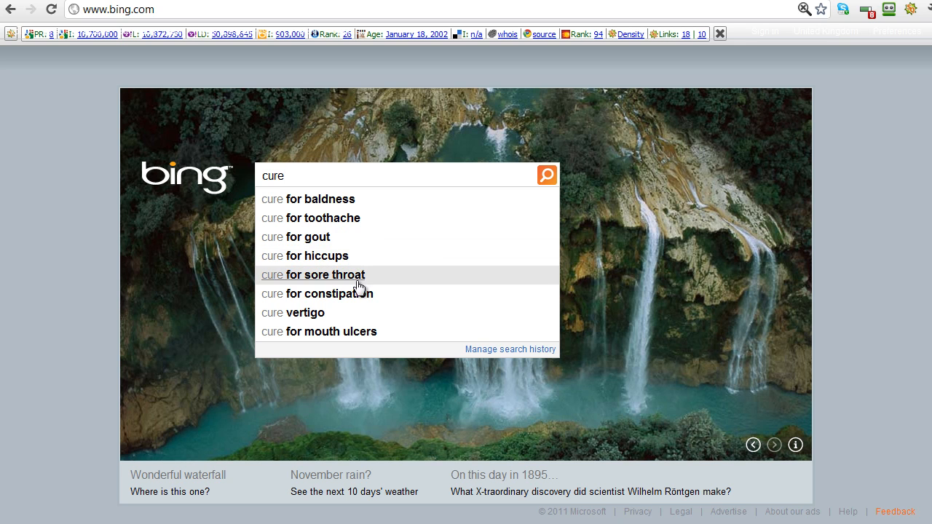
mouse_move(335, 312)
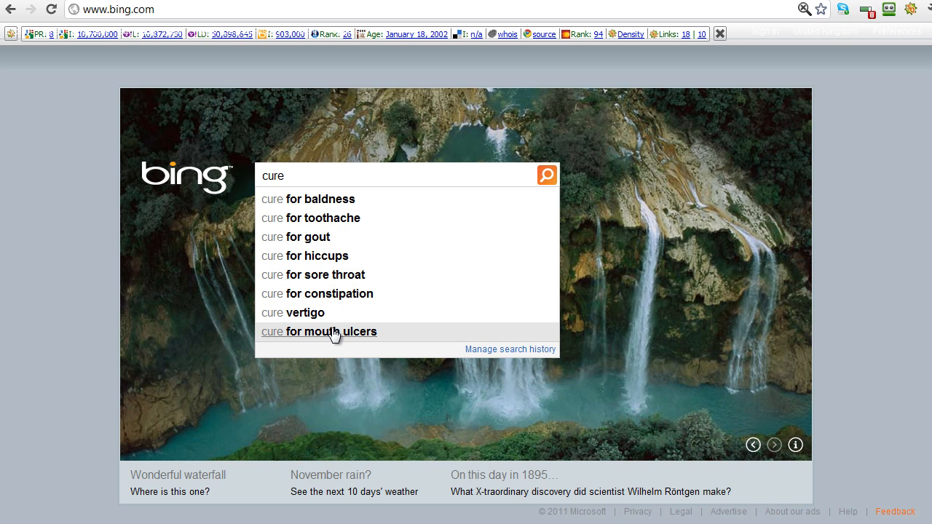
mouse_move(376, 224)
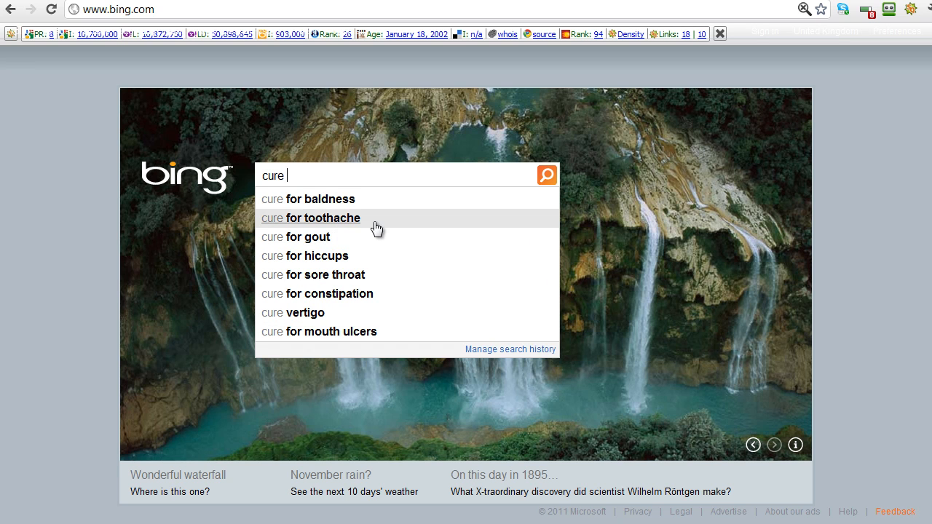
mouse_move(388, 227)
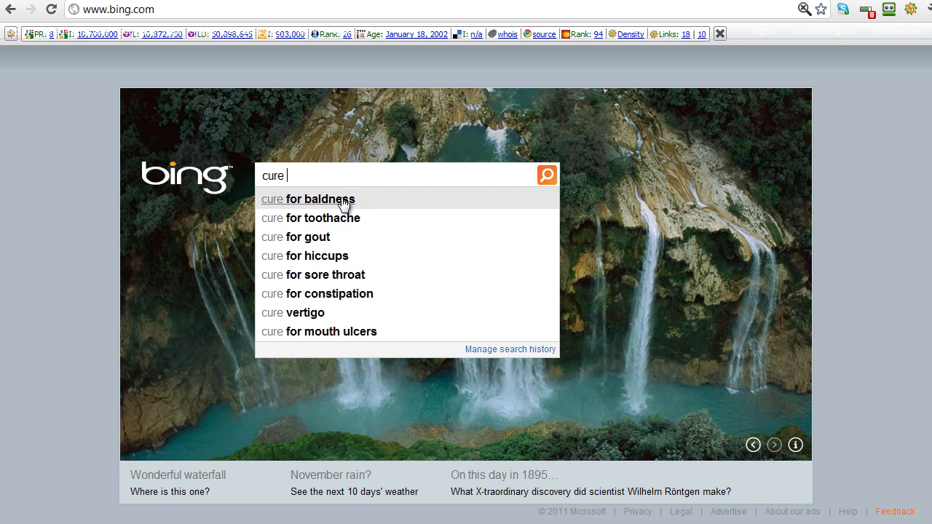
mouse_move(367, 274)
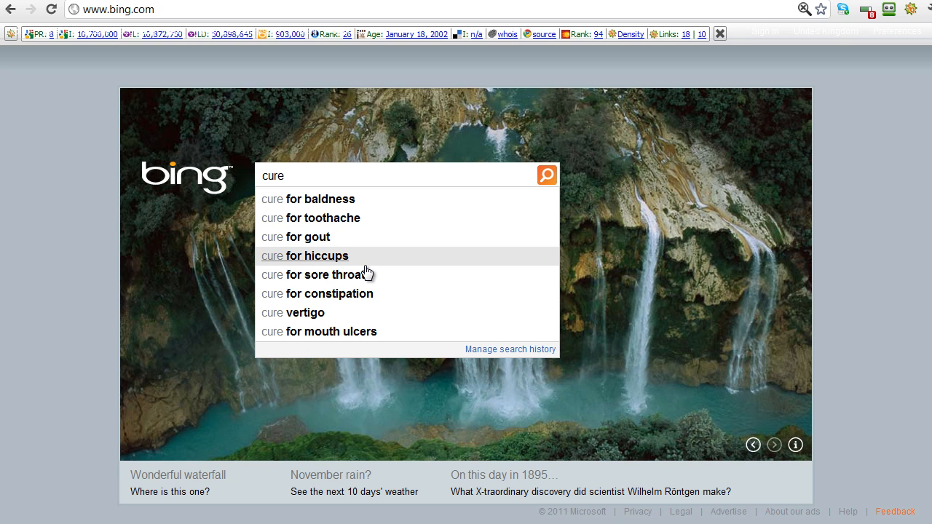
mouse_move(343, 221)
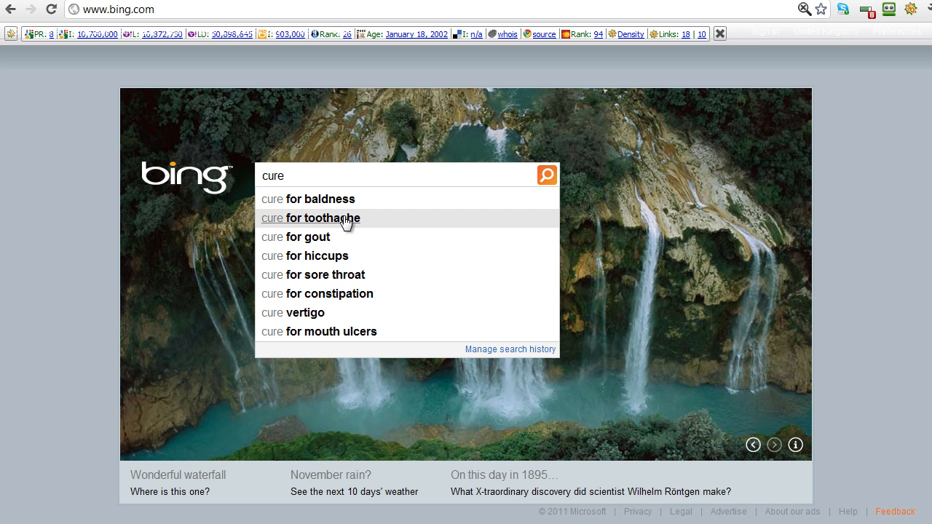
mouse_move(349, 256)
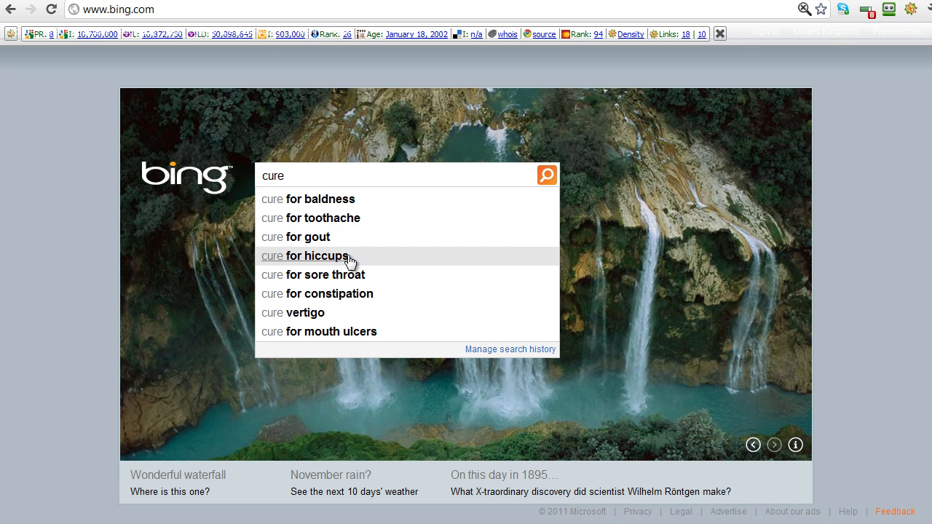
mouse_move(348, 274)
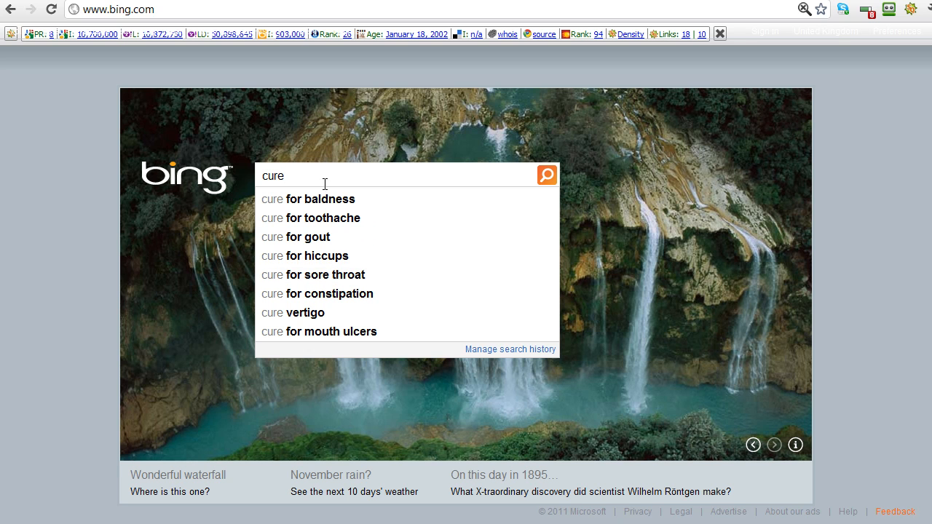
mouse_move(392, 208)
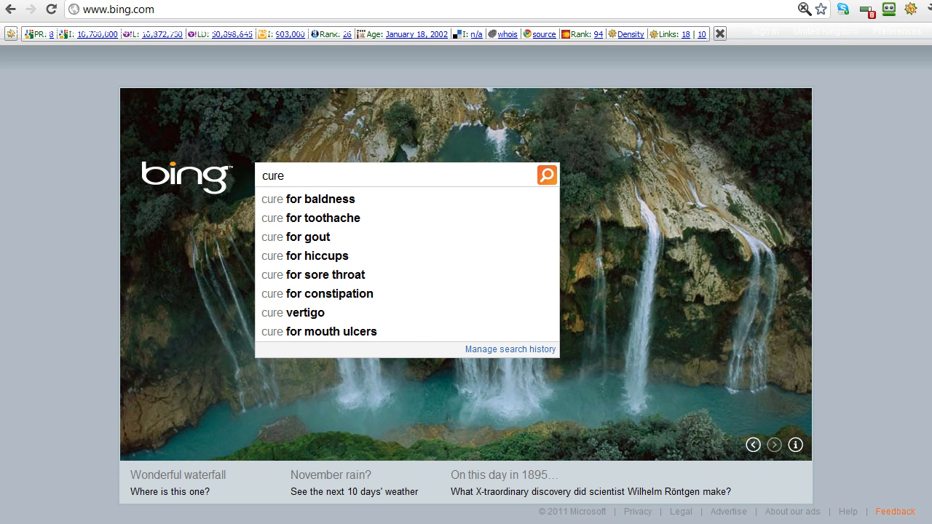
mouse_move(392, 198)
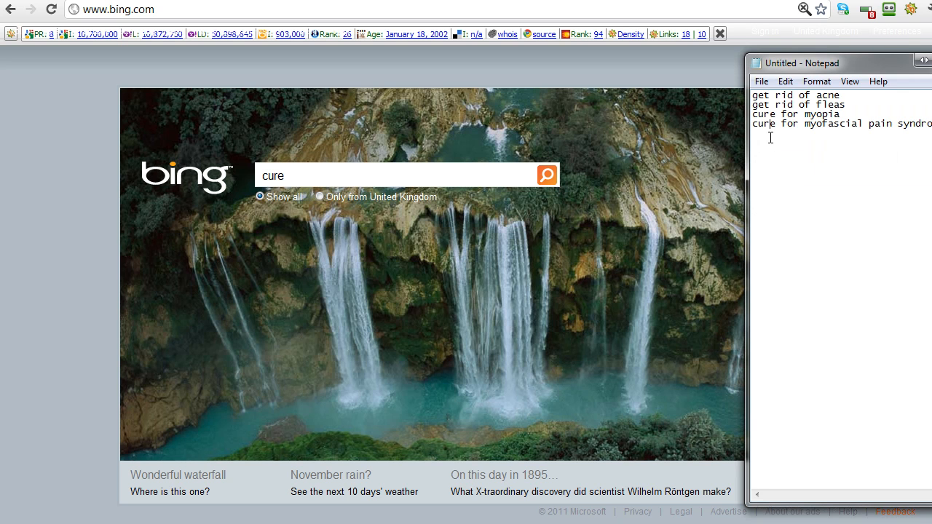
- Start a fifth Notepad line, 'cure for baldness', beneath the myofascial pain entry
text(cure)
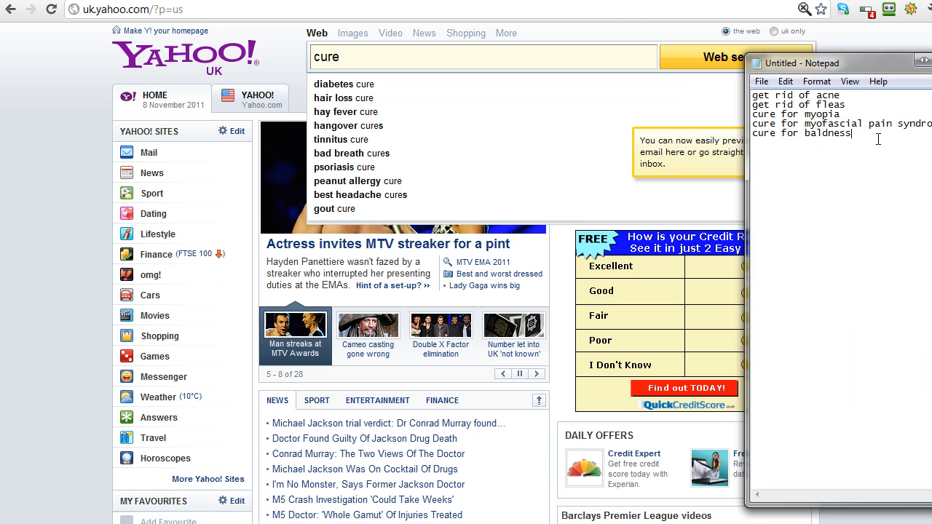
- Add 'hair loss cure' and 'hangover cures' to the keyword list, correcting the spelling
text(hair)
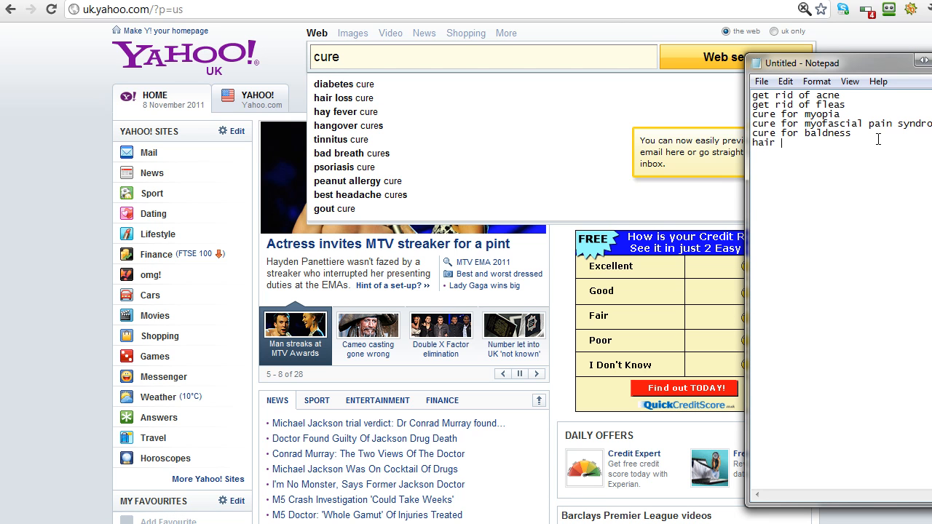
text(for)
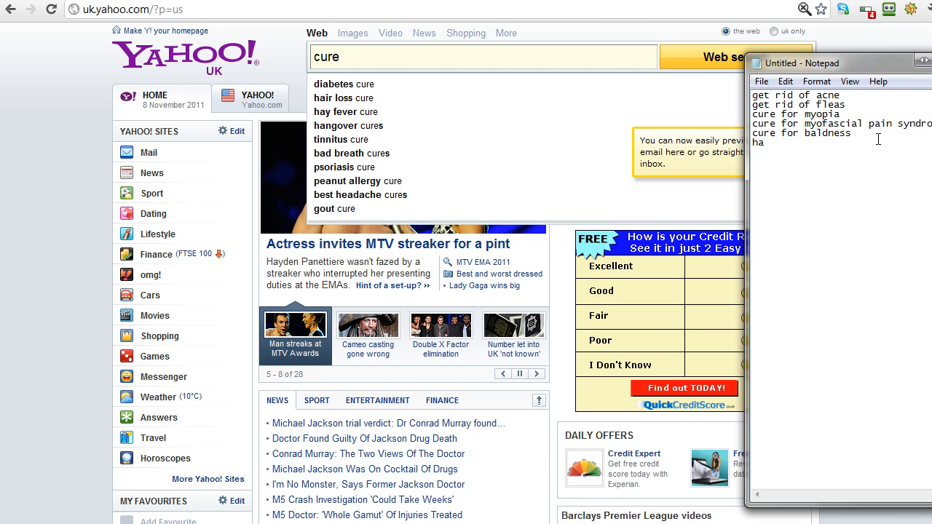
text(hair los cu)
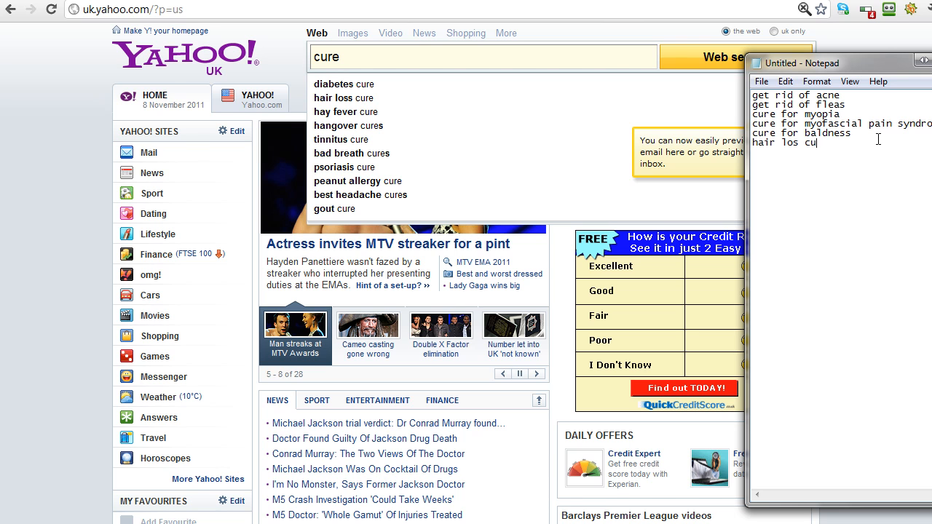
key(BackSpace)
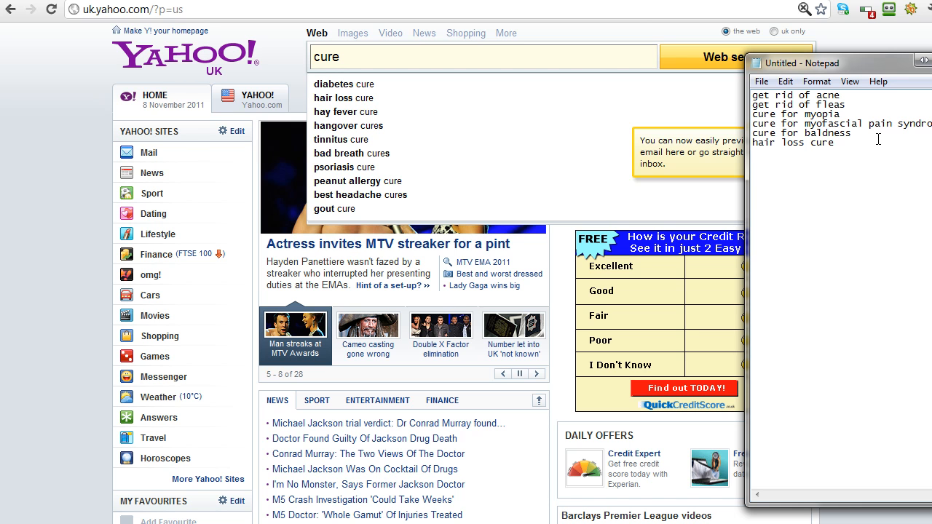
text(hangover c)
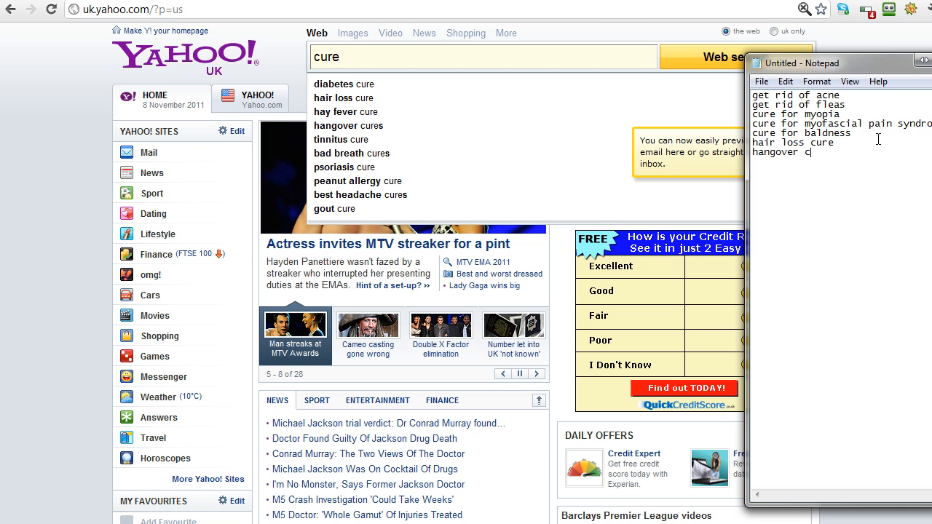
text(ures)
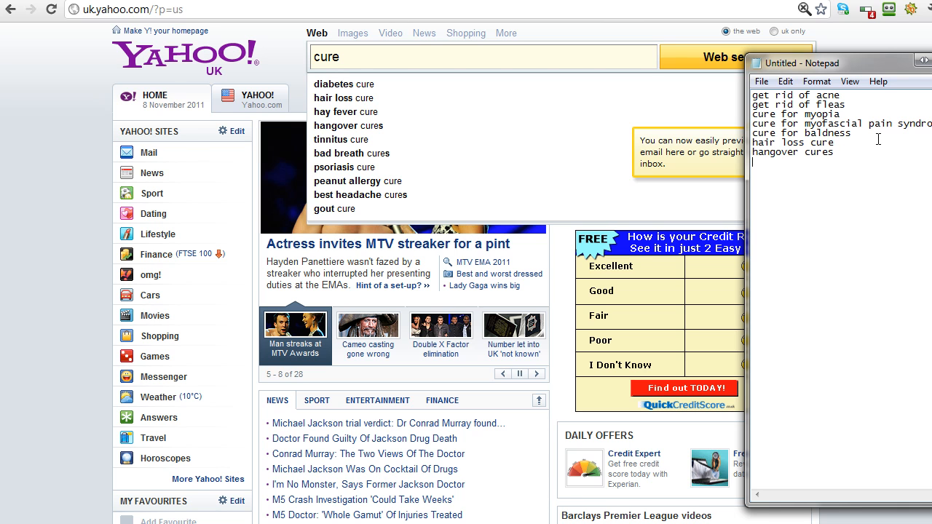
- Add 'best headache cures' and 'bad breath cures' on new lines of the list
text(be)
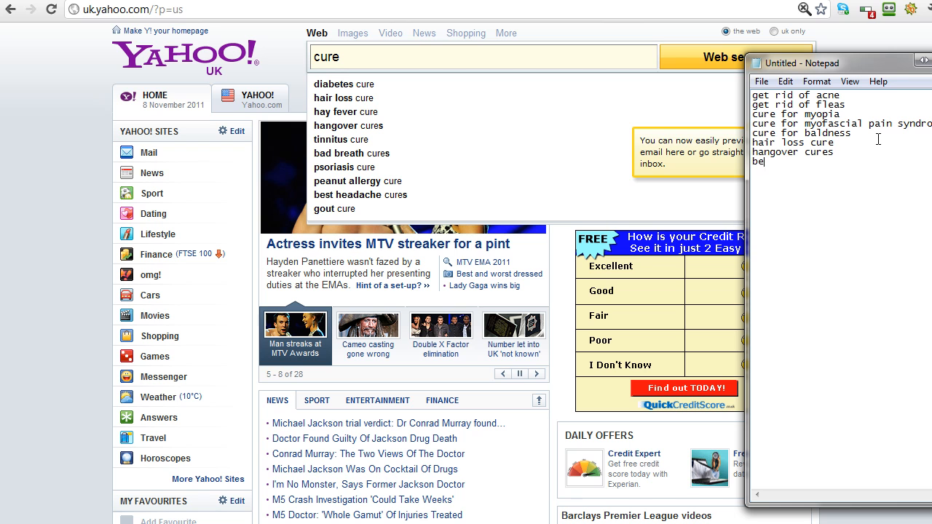
text(best headache s)
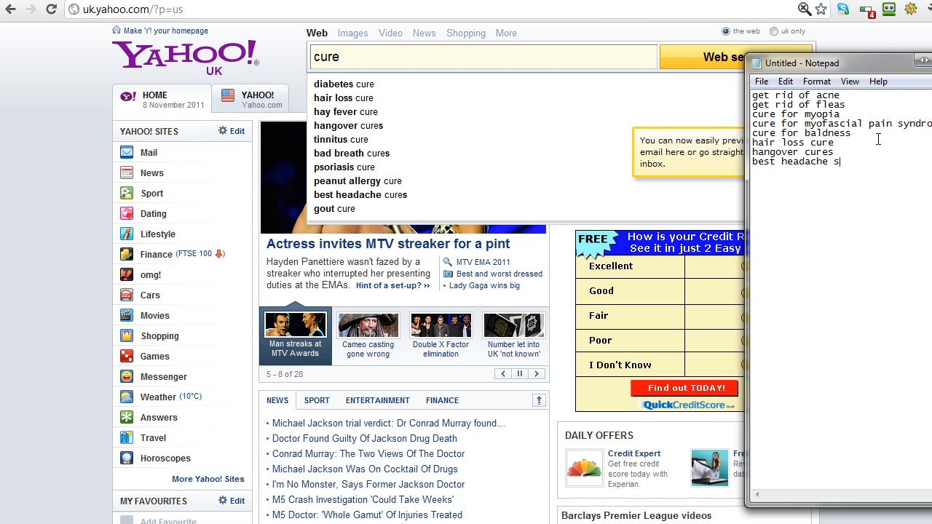
text(ures)
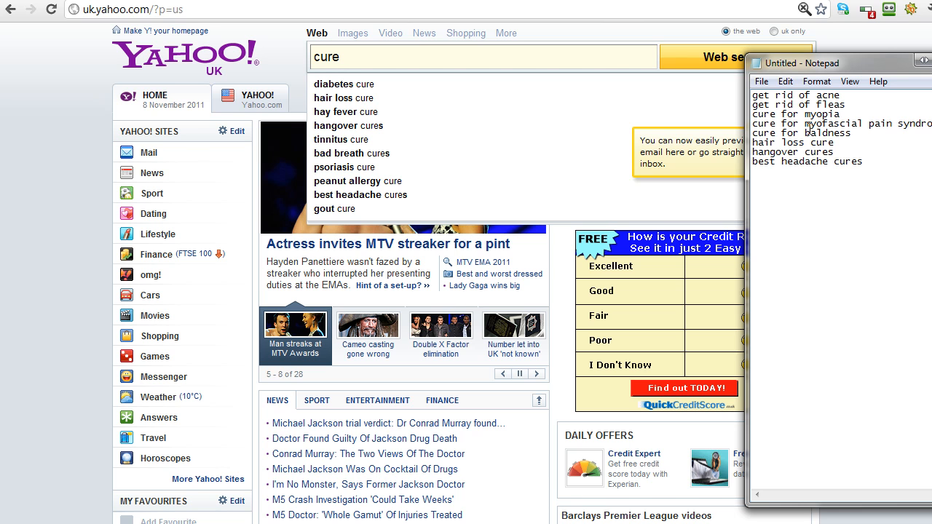
mouse_move(810, 160)
text(b)
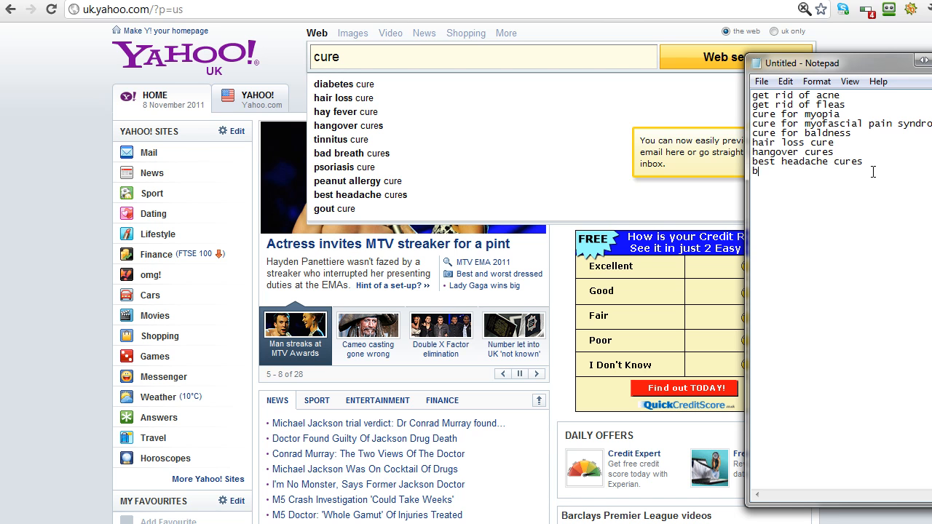
text(ad breath c)
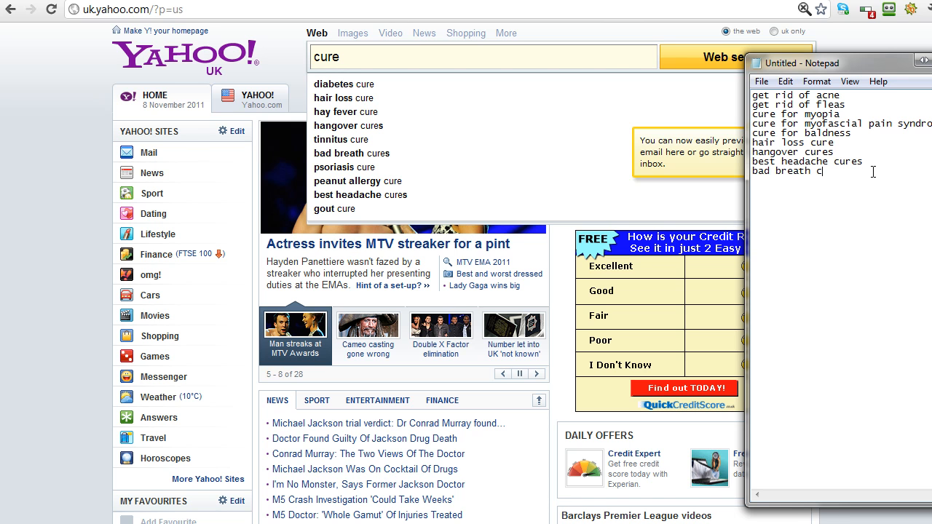
text(ures)
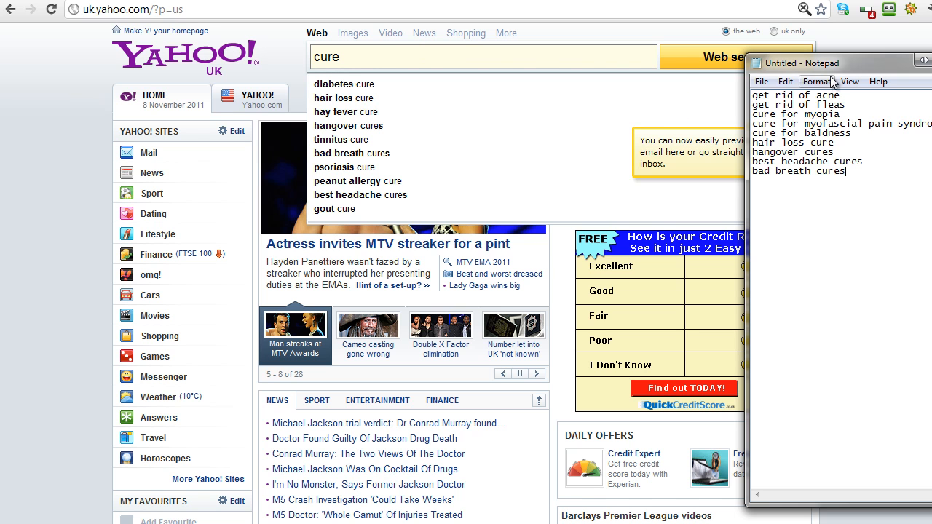
mouse_move(361, 196)
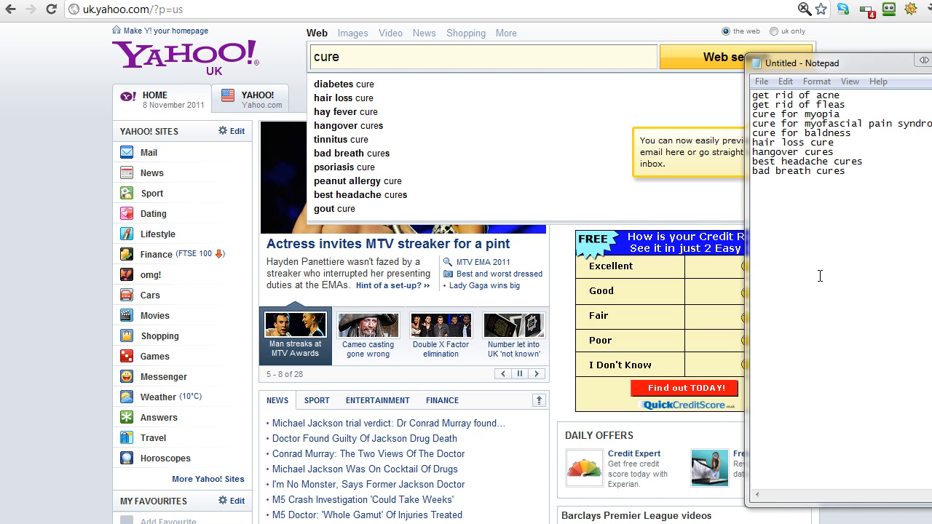
mouse_move(848, 269)
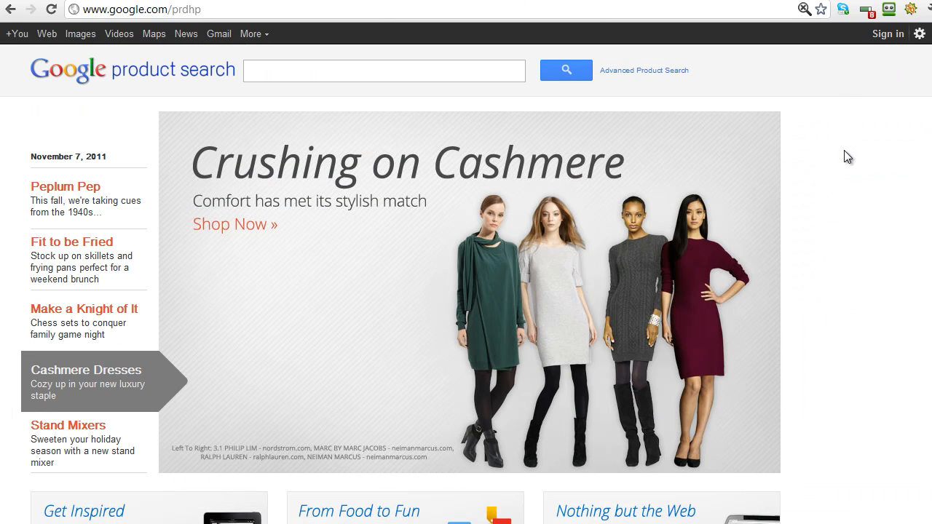
mouse_move(80, 34)
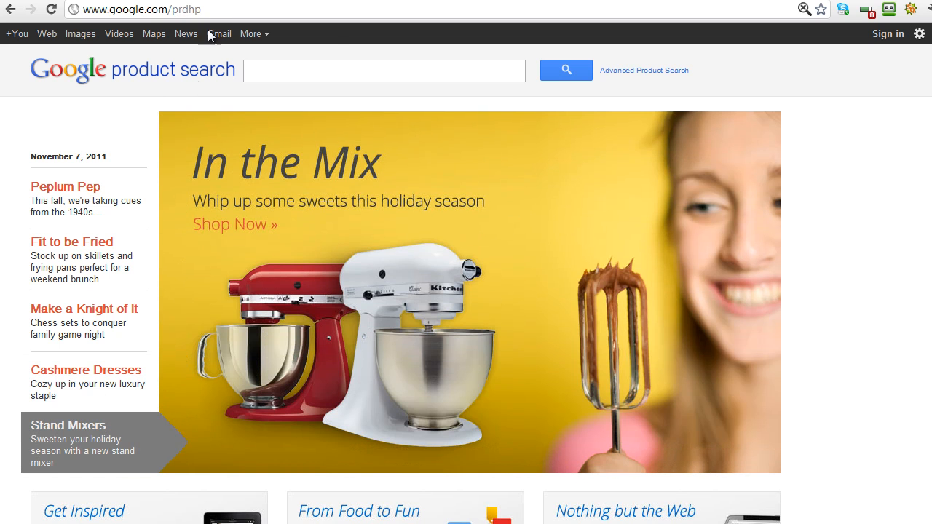
- Page through the Popular This Week and Fall into the Season product carousels
click(65, 186)
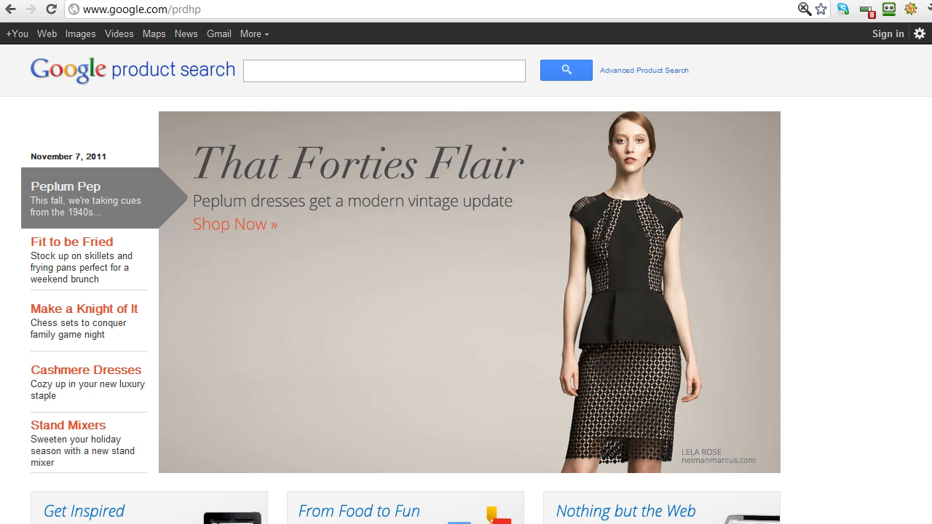
scroll(down, 3)
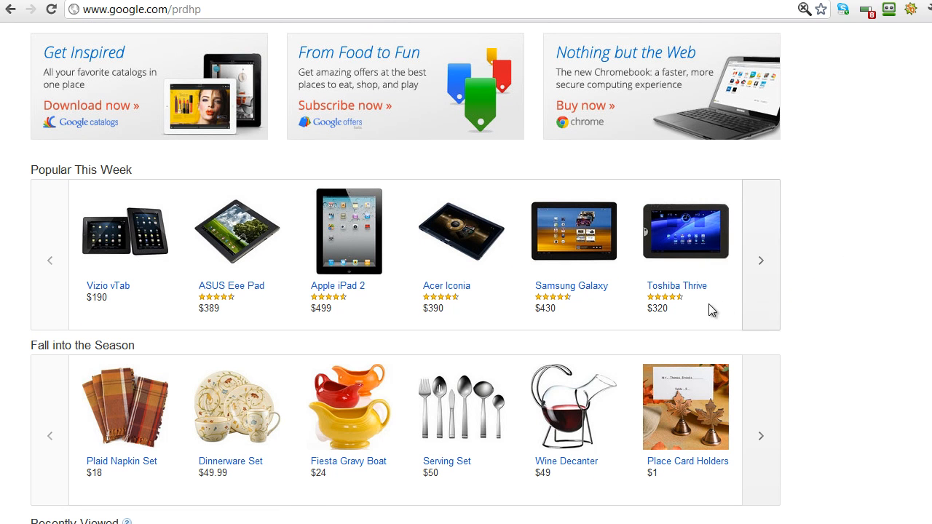
mouse_move(762, 261)
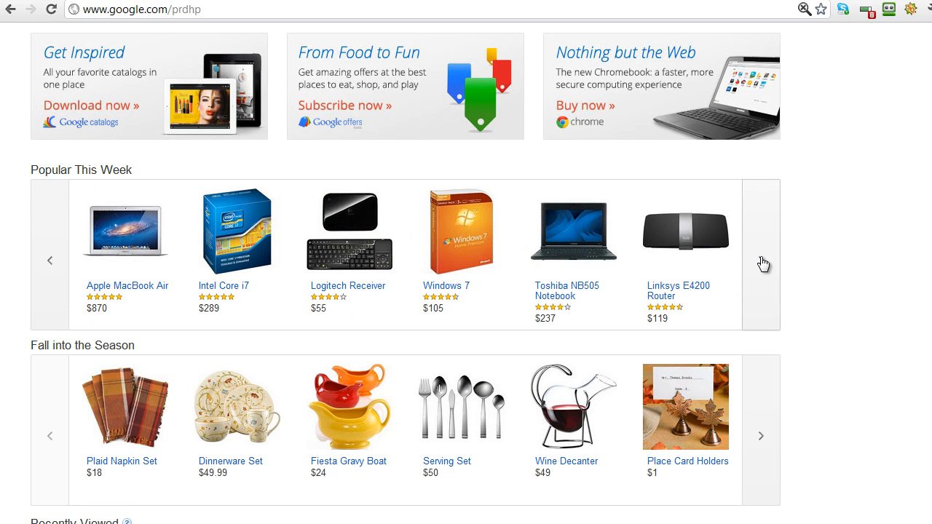
mouse_move(763, 262)
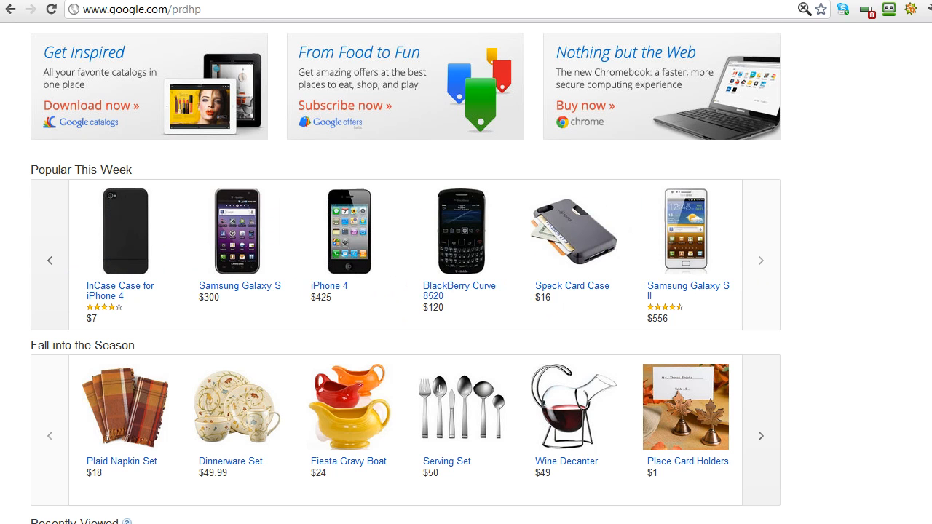
scroll(down, 3)
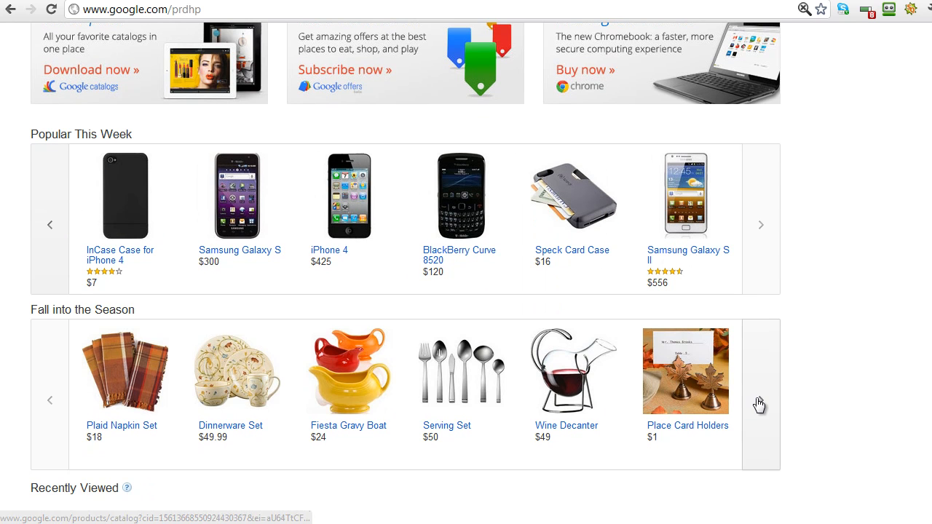
click(761, 399)
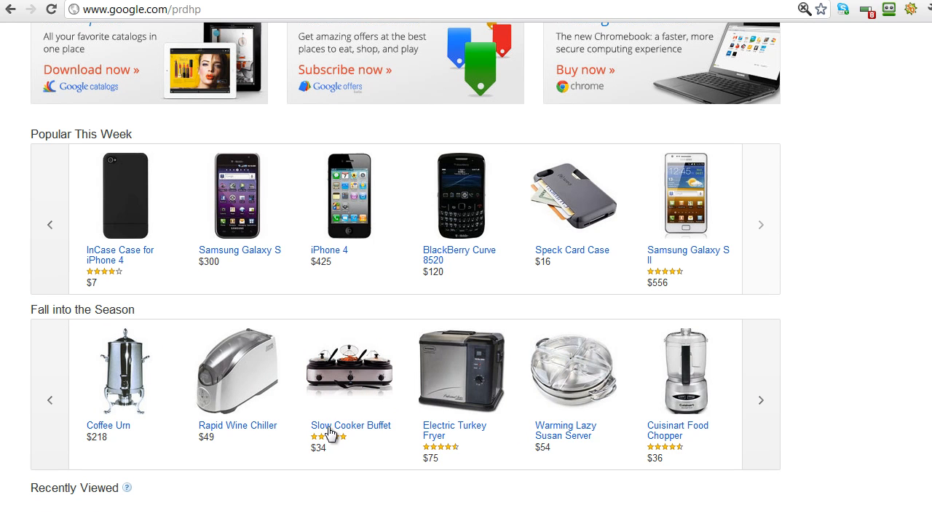
mouse_move(108, 372)
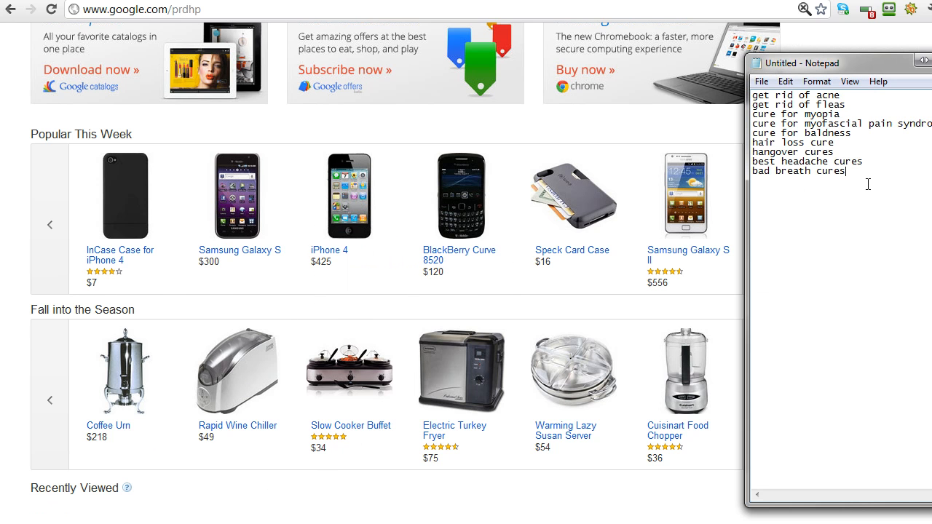
- Add 'slow cooker' and 'food chopper' lines, then begin a 'kitchen' entry
text(slow coo)
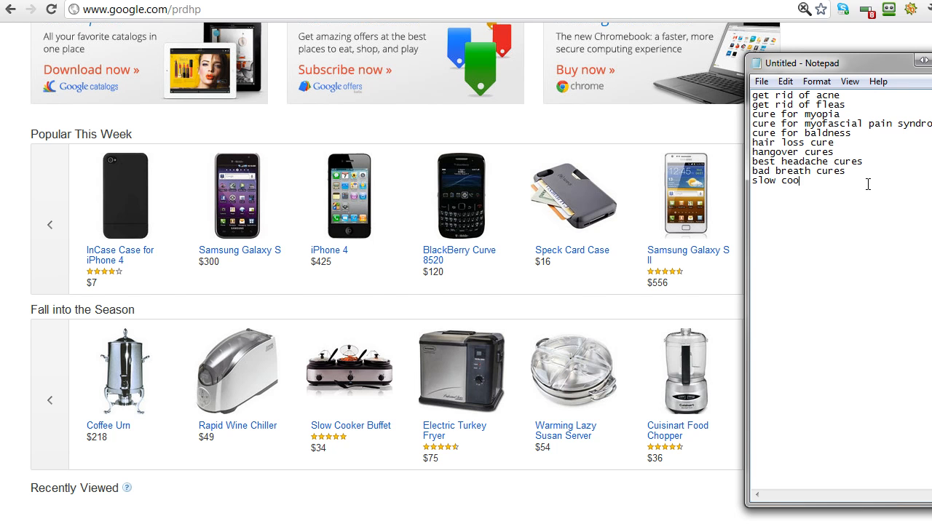
text(ker)
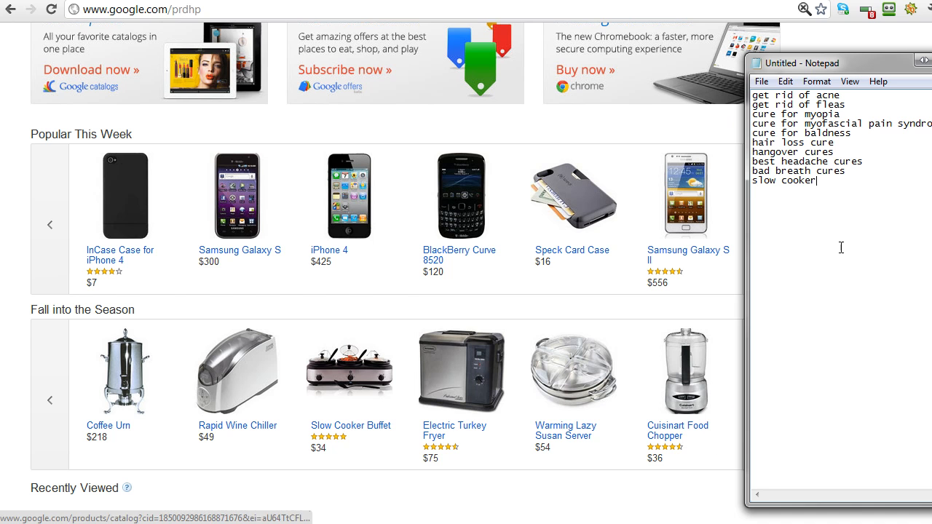
text(food ch)
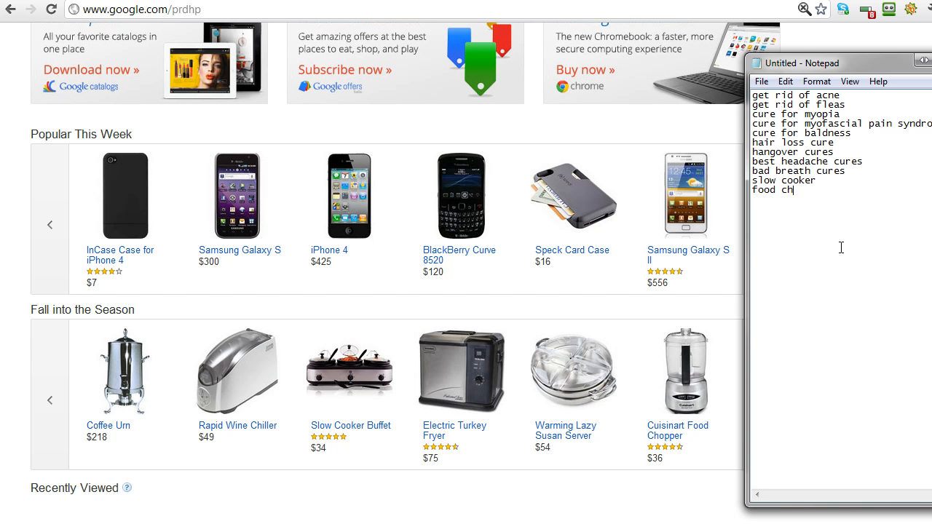
text(opper)
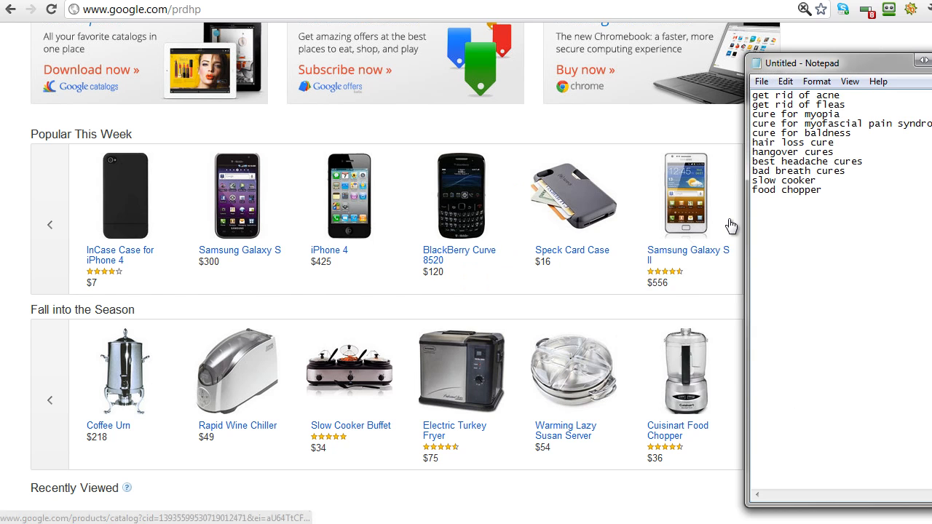
text(kitche)
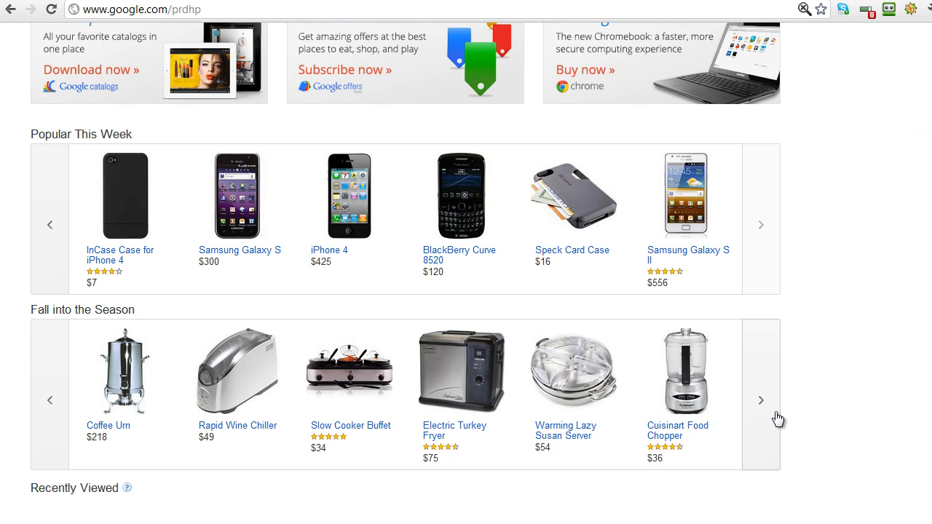
click(760, 399)
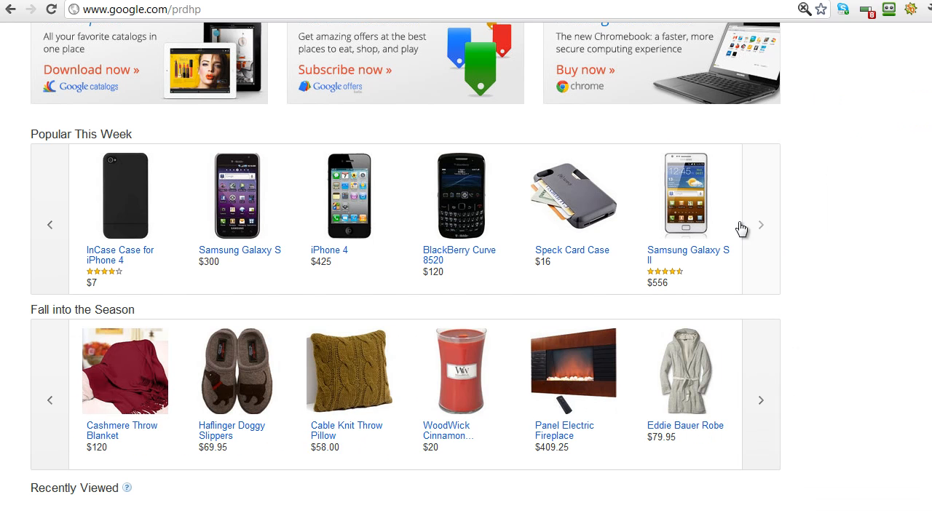
mouse_move(775, 459)
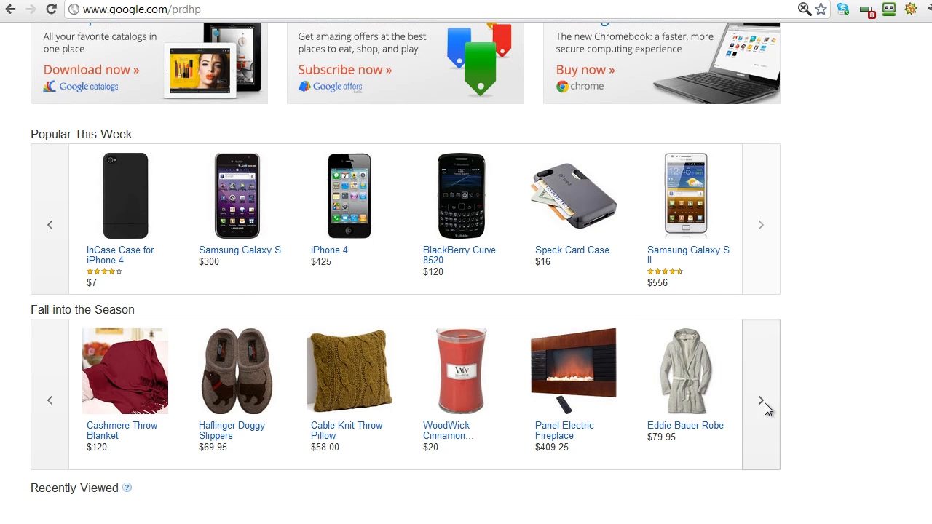
click(760, 399)
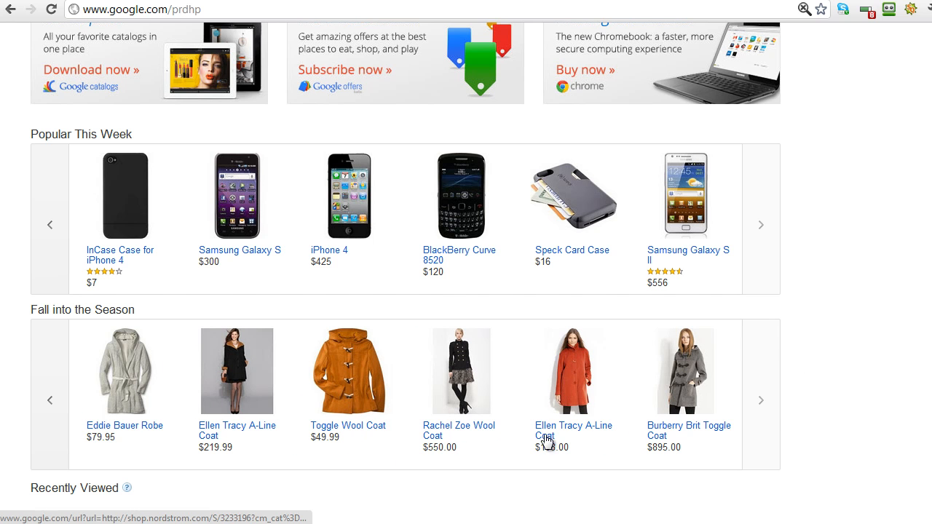
mouse_move(683, 371)
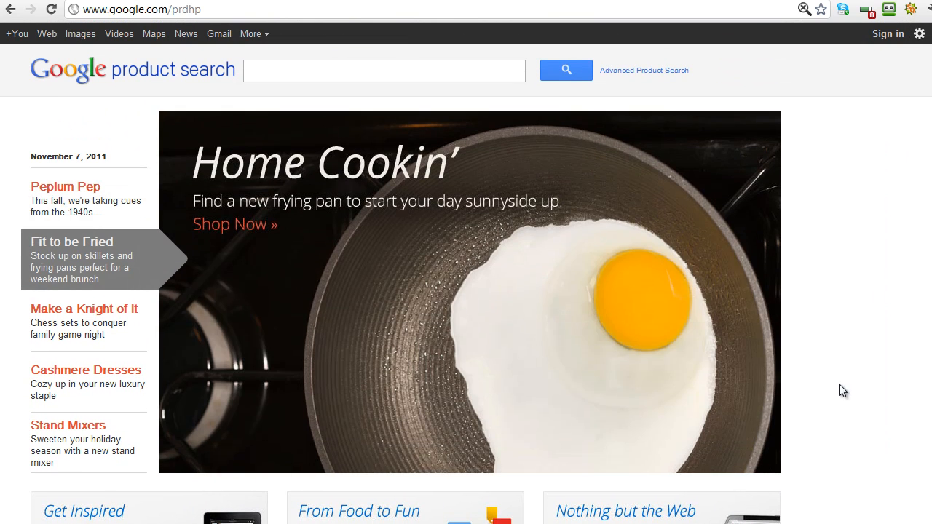
mouse_move(839, 402)
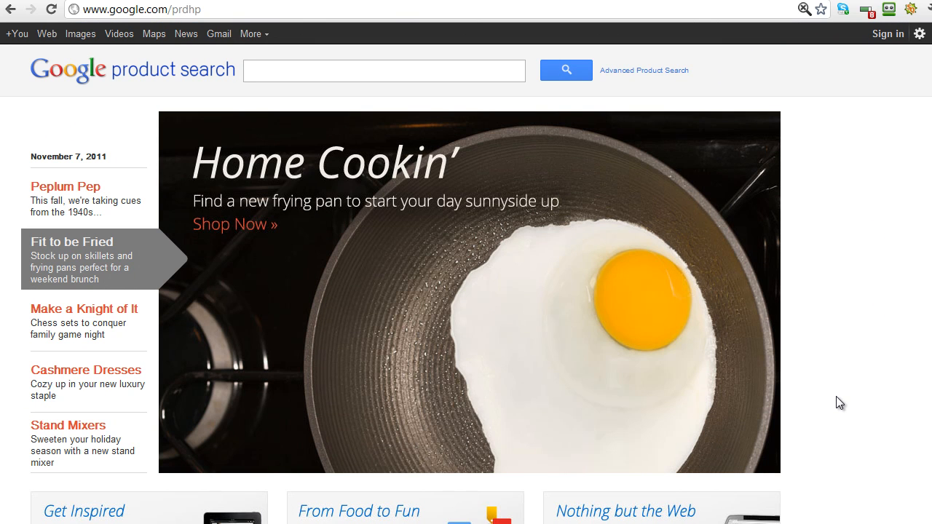
mouse_move(825, 408)
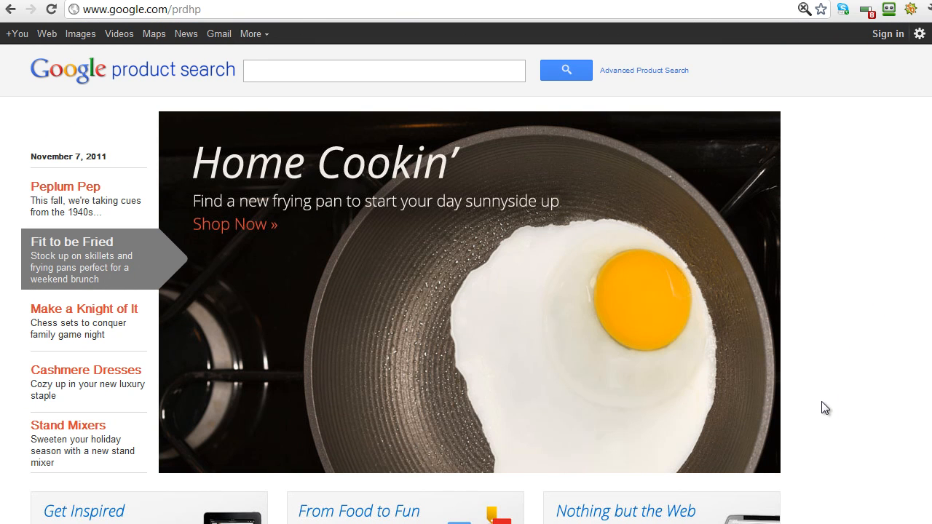
click(84, 322)
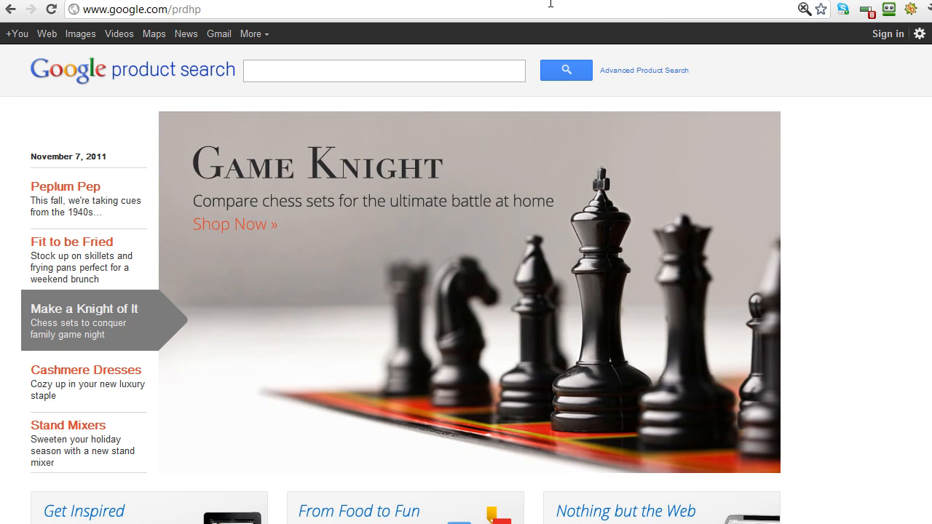
text(www.43things.com)
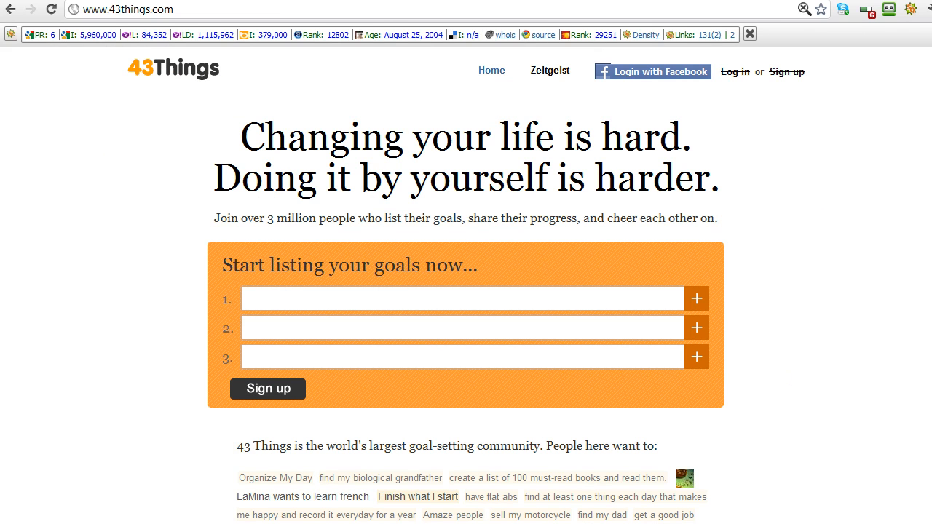
- Scroll the 43Things page down to the 'People here want to' goal list
scroll(down, 3)
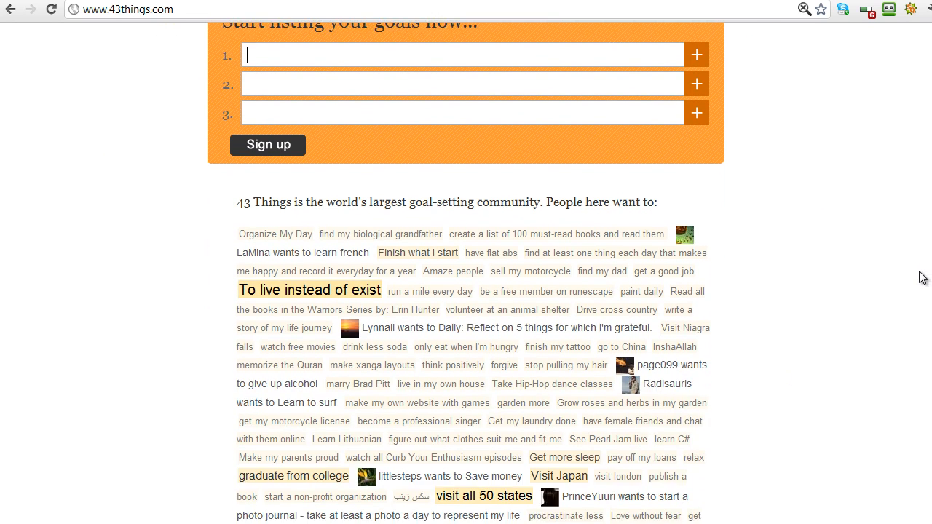
scroll(down, 3)
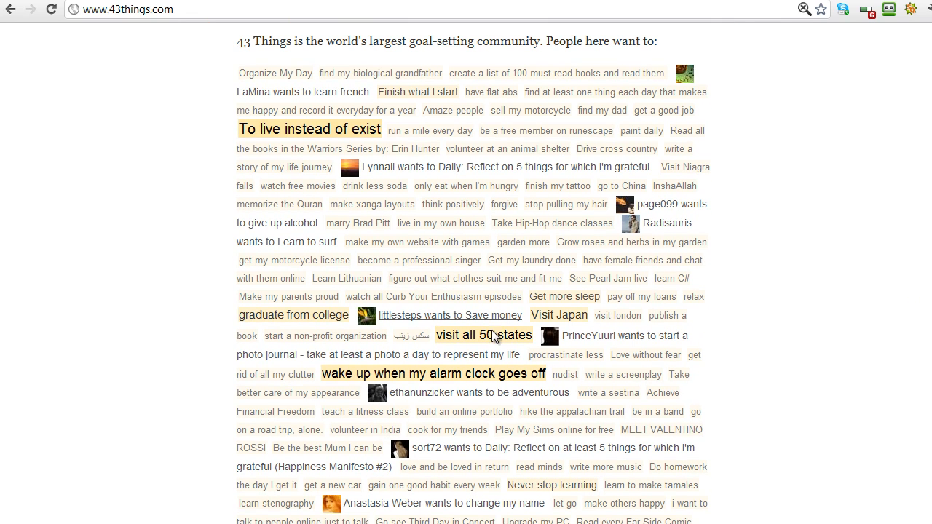
mouse_move(795, 187)
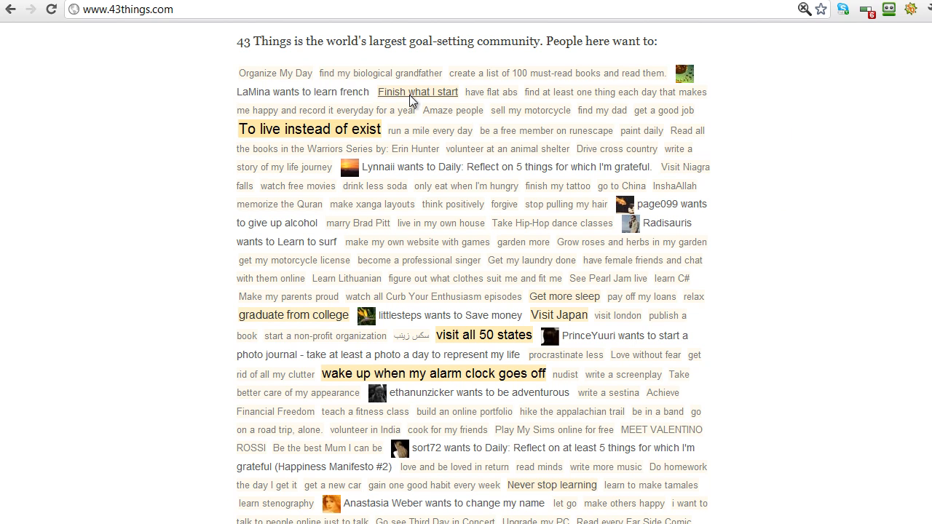
mouse_move(275, 73)
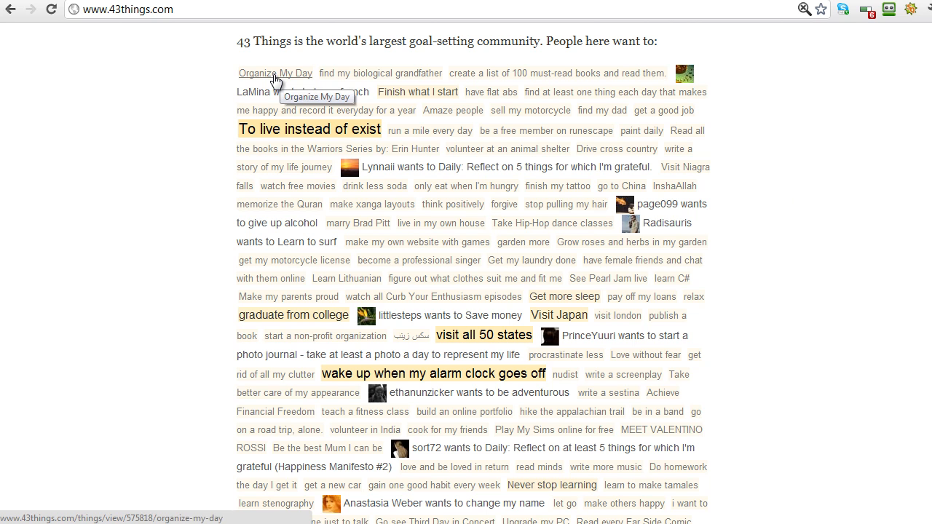
mouse_move(483, 93)
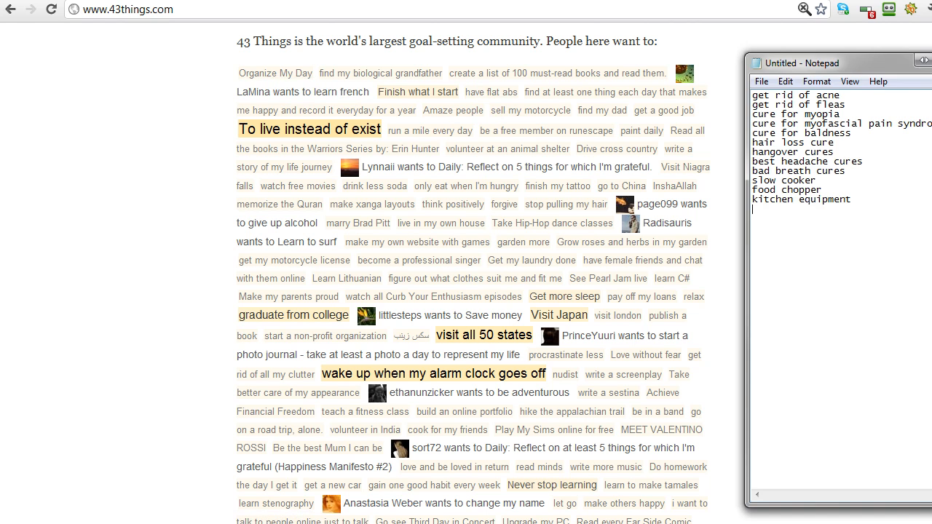
- Add 'have flat abs' and 'six pack abs' lines, removing a stray character, and start the next line
text(have)
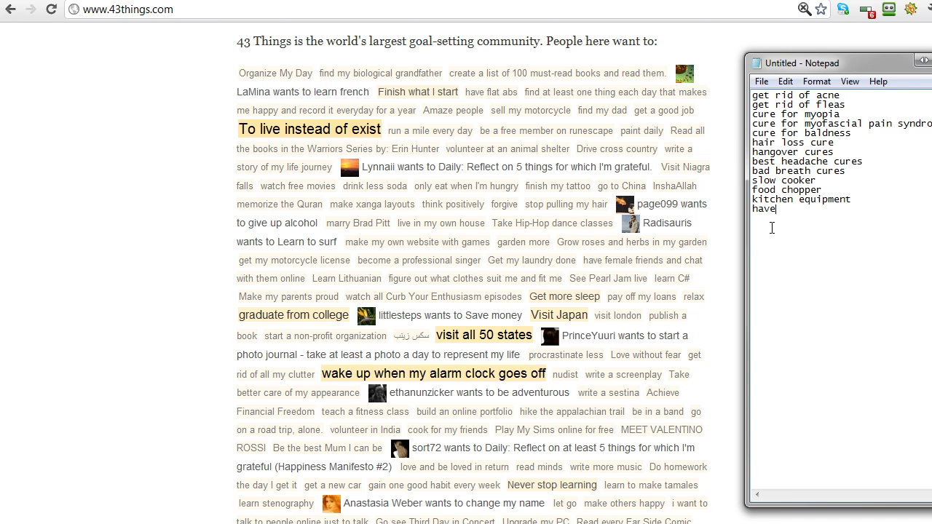
text(flat abs)
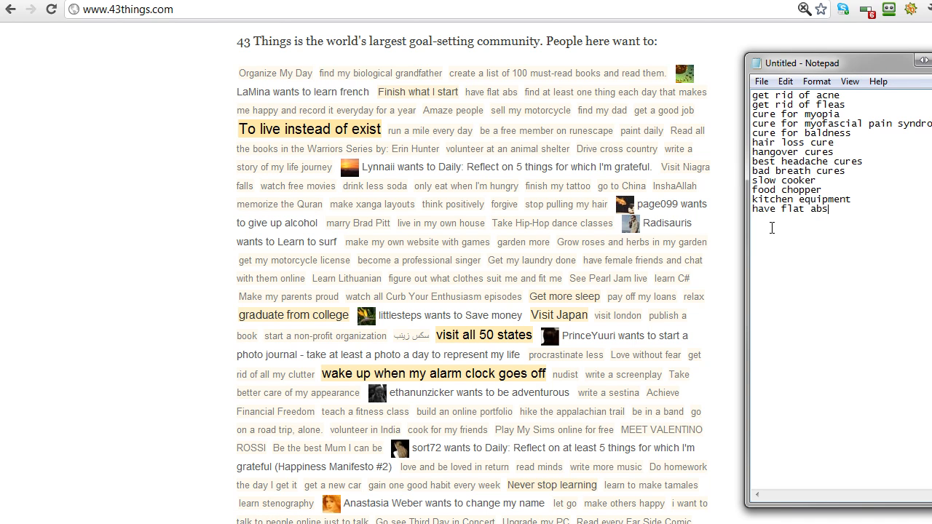
text(six pack)
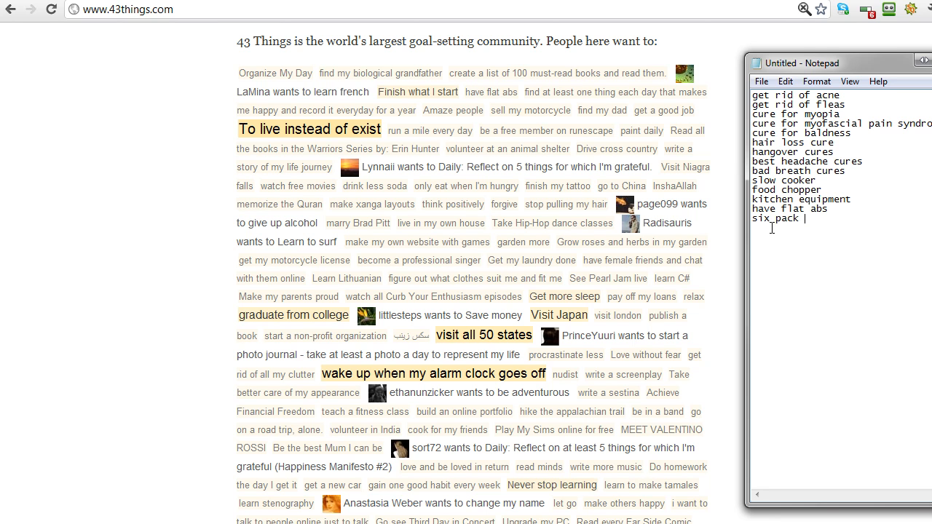
text(s)
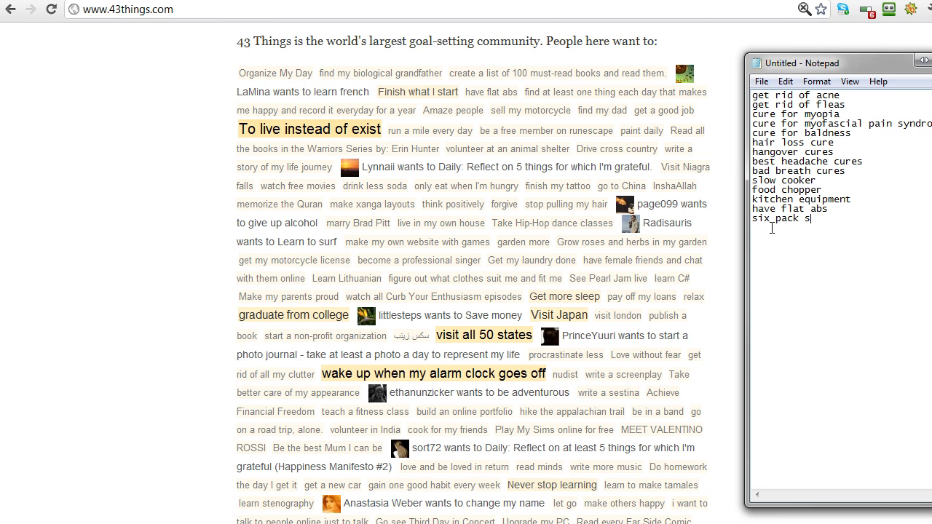
text(abs)
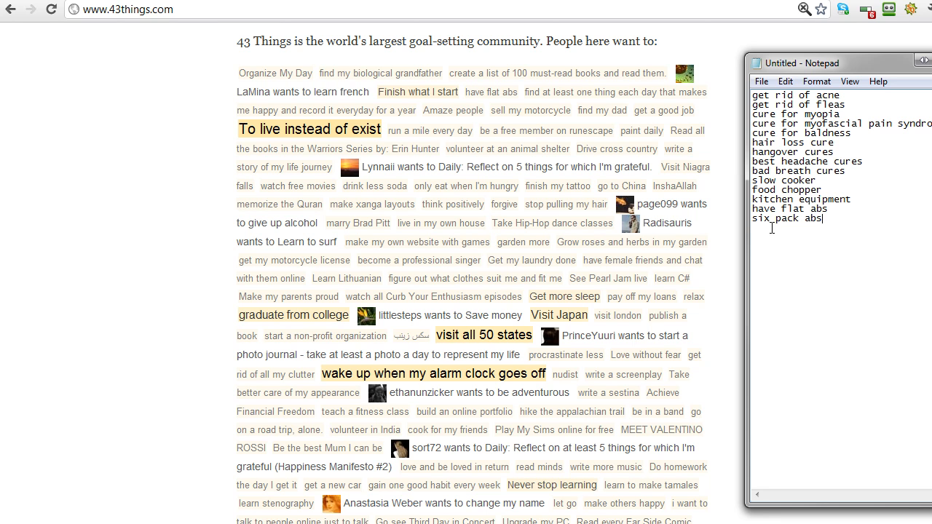
text(#)
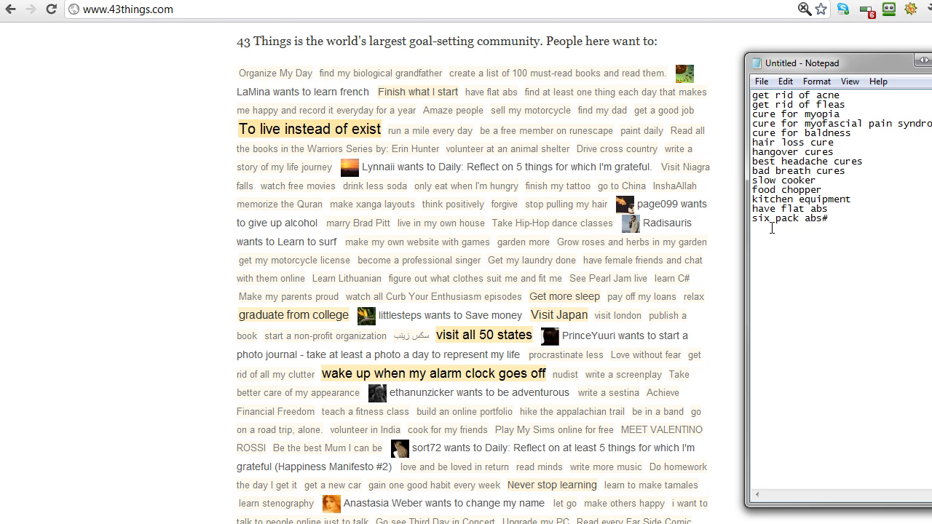
key(Backspace)
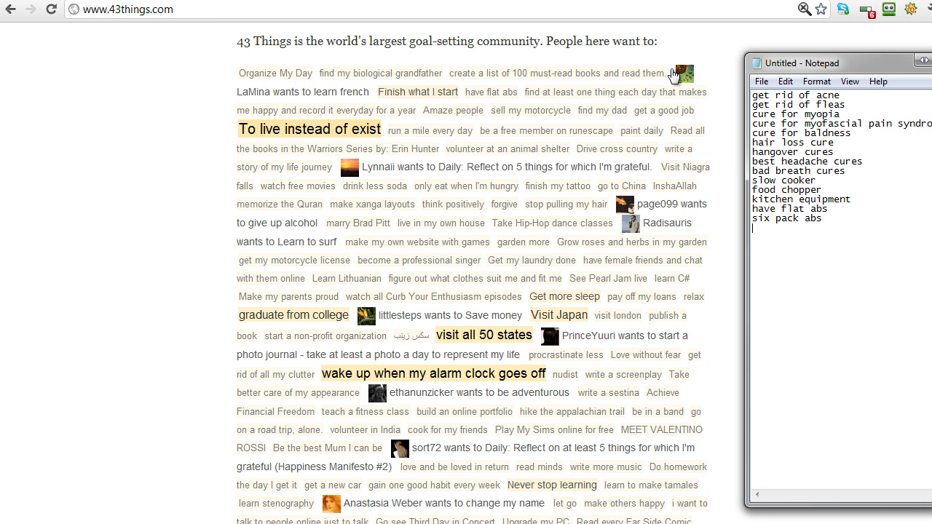
text(ge)
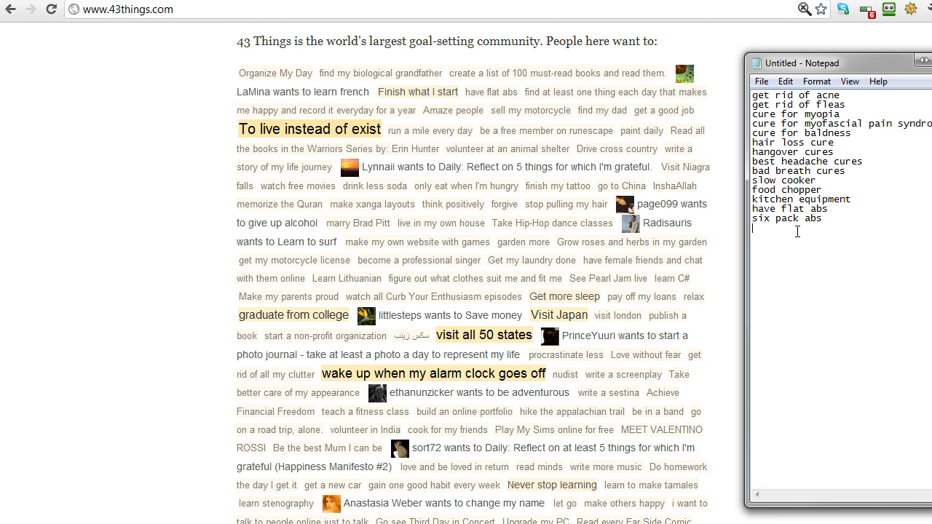
- Add 'how to get a new job', 'how to write a resume' and 'how to write a cv' lines
text(how to get a new jo)
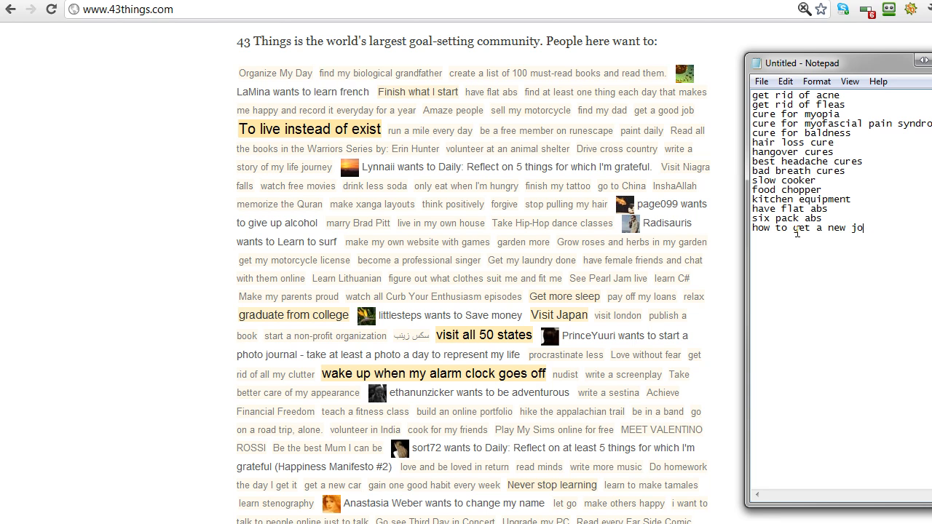
text(b)
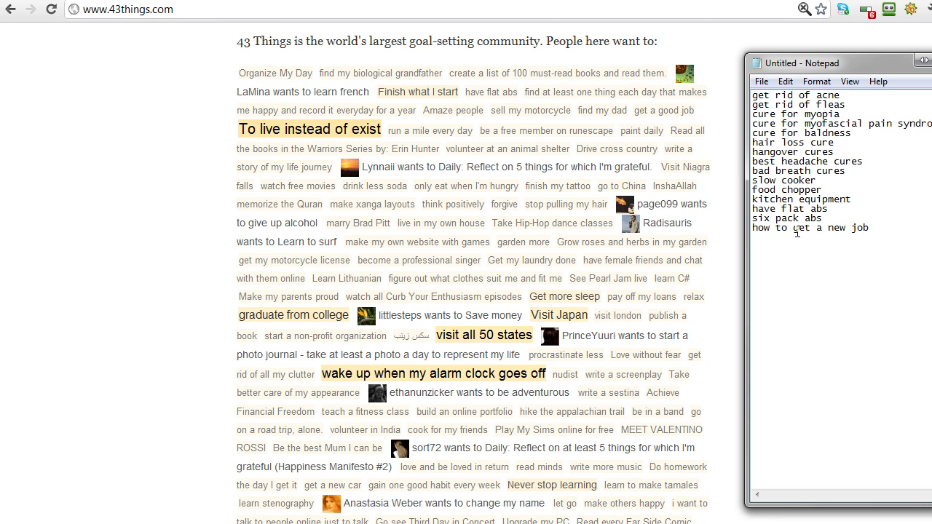
text(how to w)
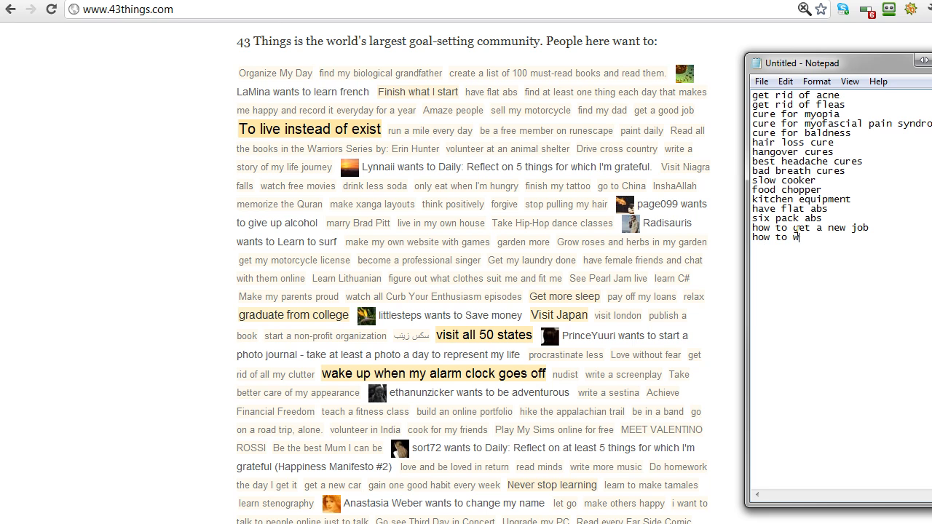
text(rite a resume)
text(how to)
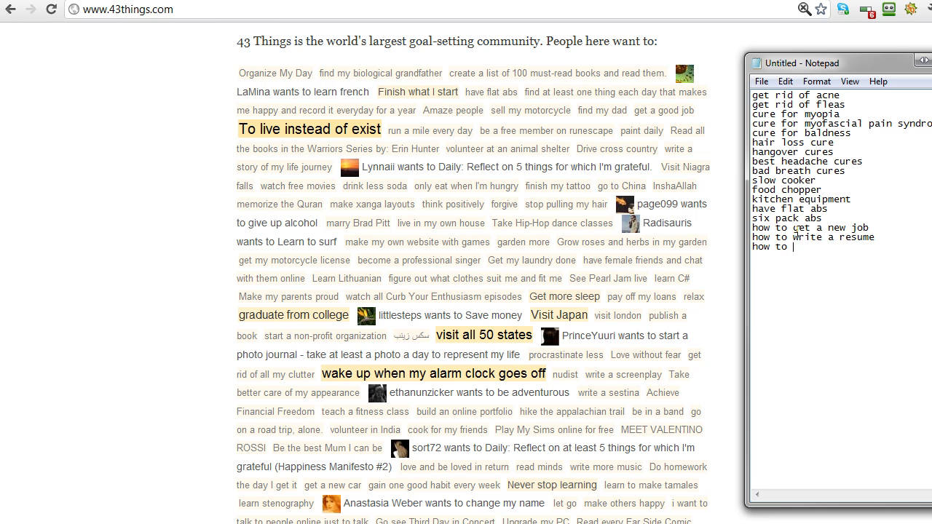
text(write a cv)
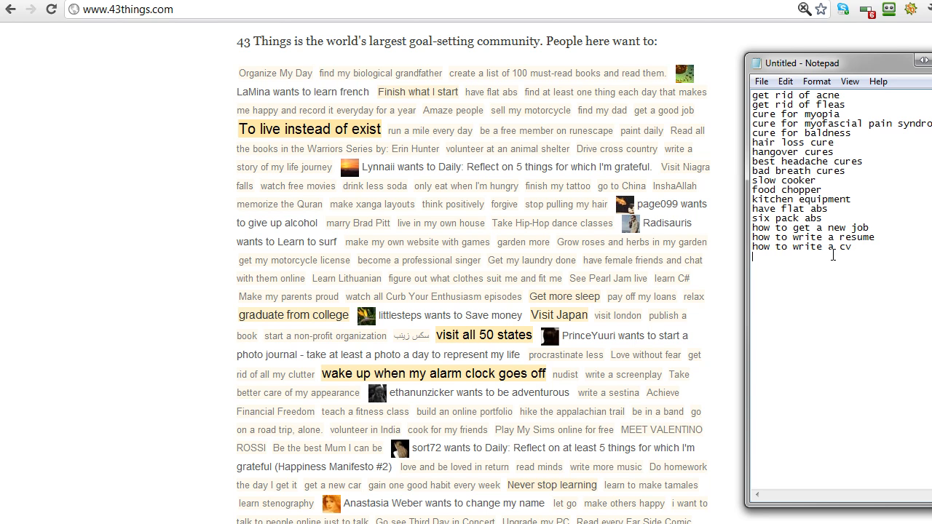
mouse_move(793, 265)
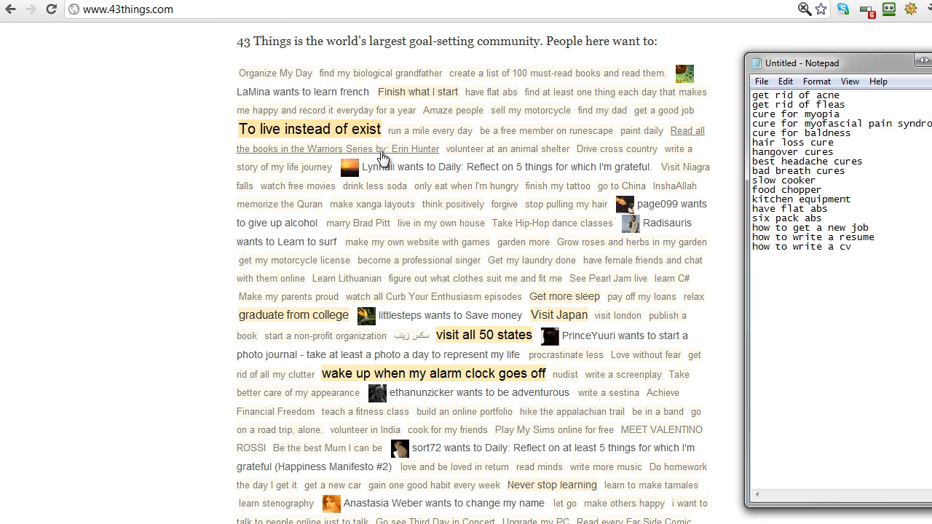
mouse_move(446, 242)
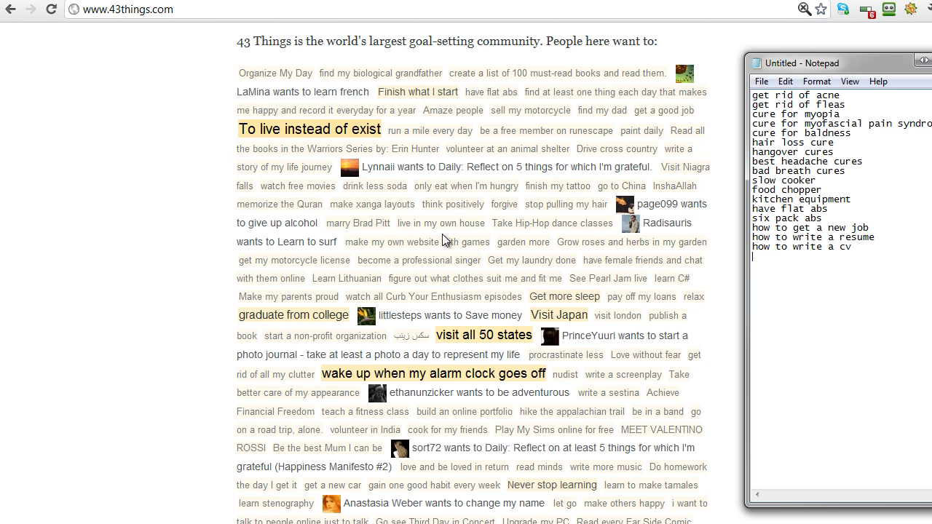
mouse_move(440, 223)
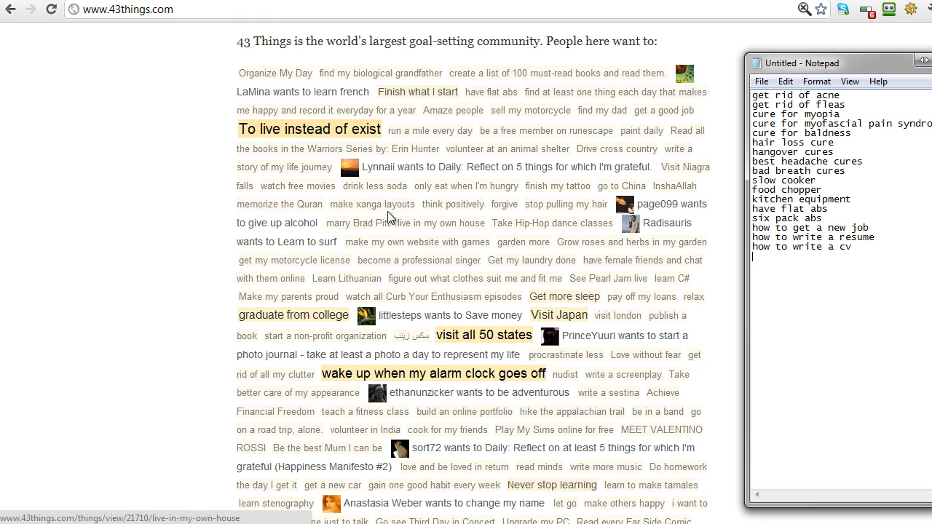
mouse_move(306, 247)
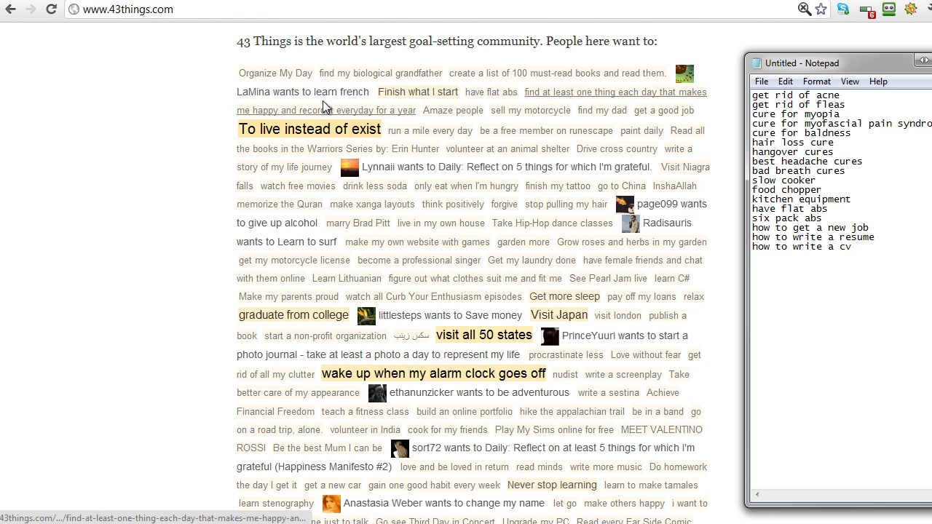
mouse_move(434, 223)
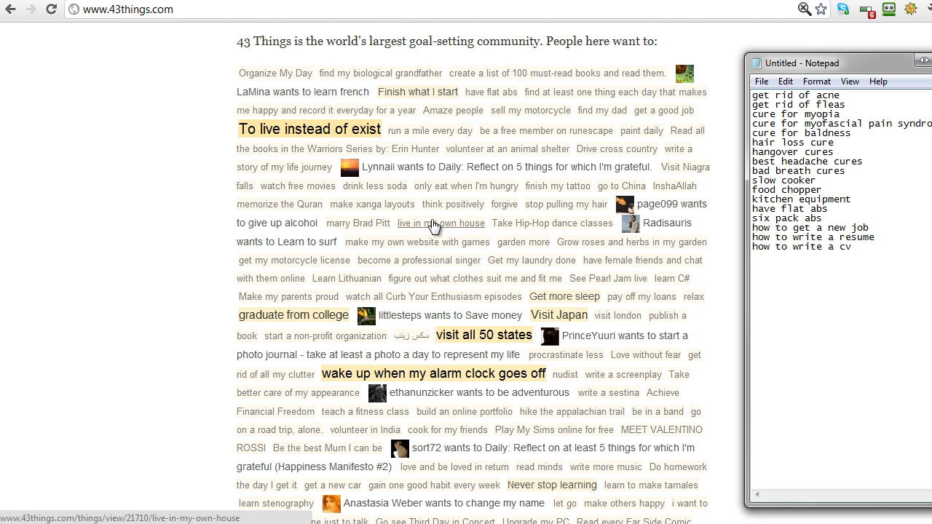
mouse_move(566, 204)
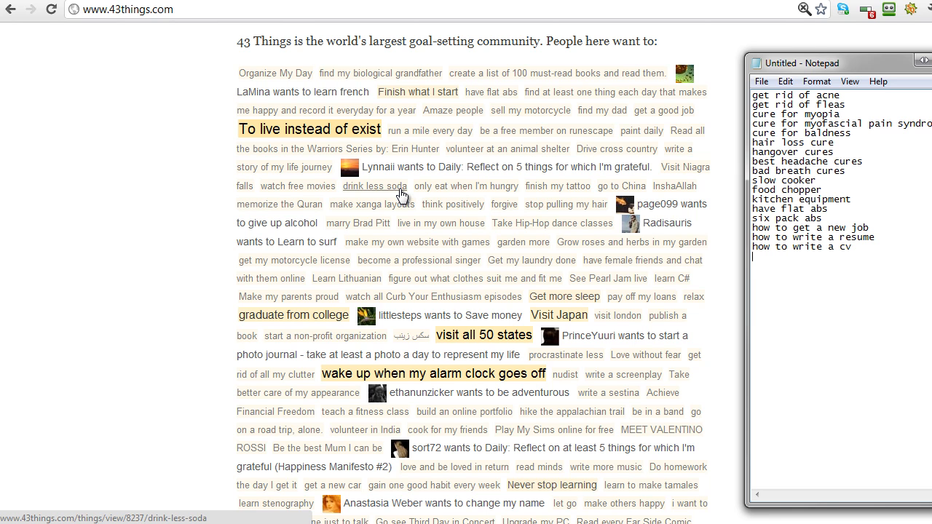
mouse_move(417, 242)
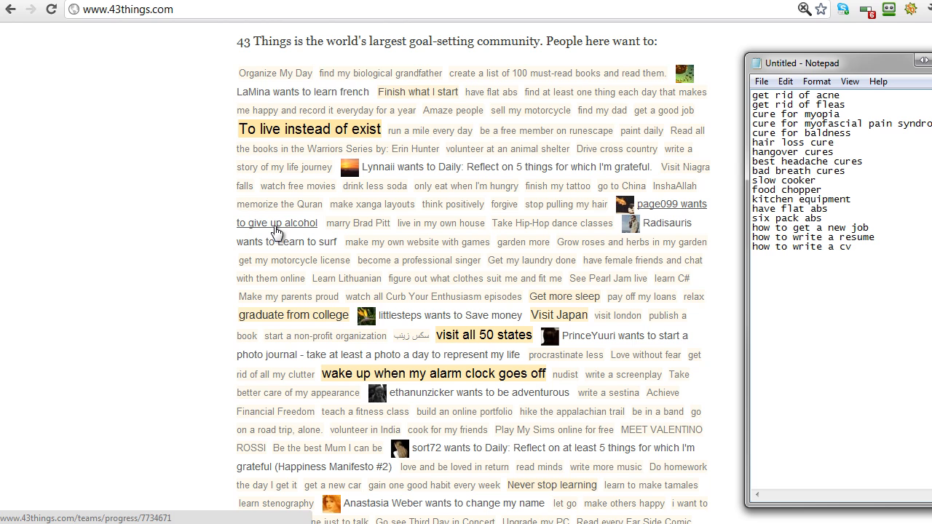
- Add 'give up alcohol' and 'how to stay sober' lines to the keyword list
text(give up alcoh)
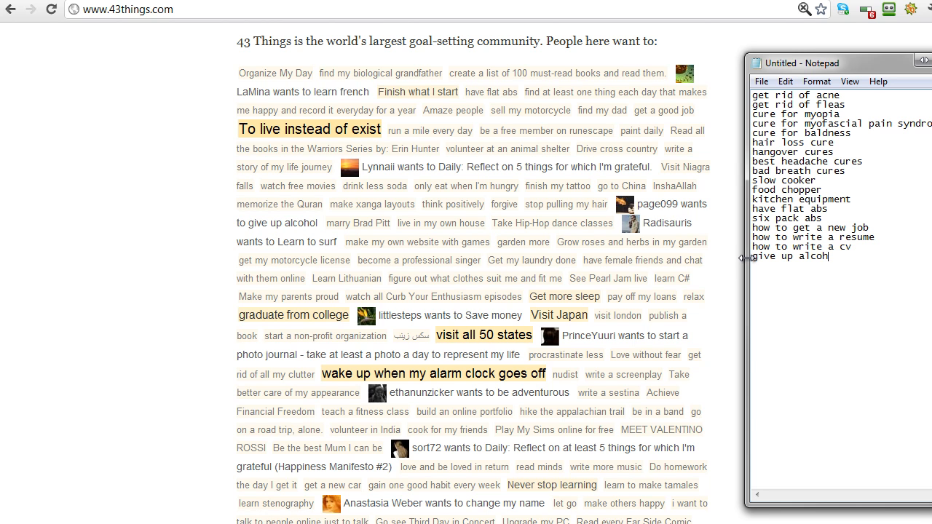
text(ol)
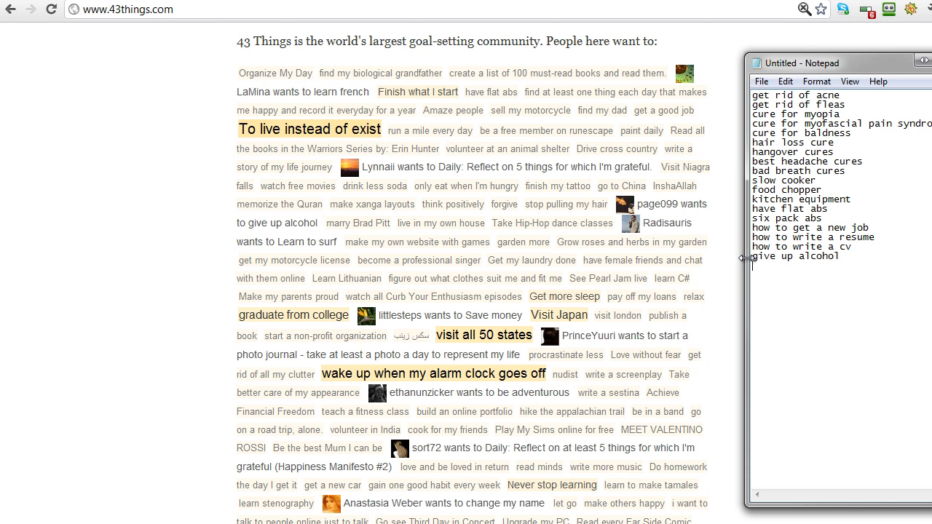
text(how to)
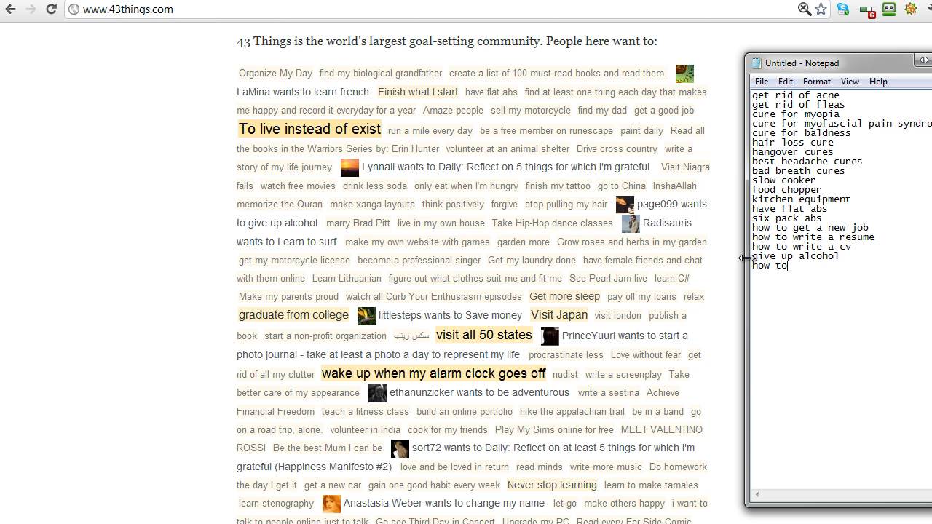
text(stay sober)
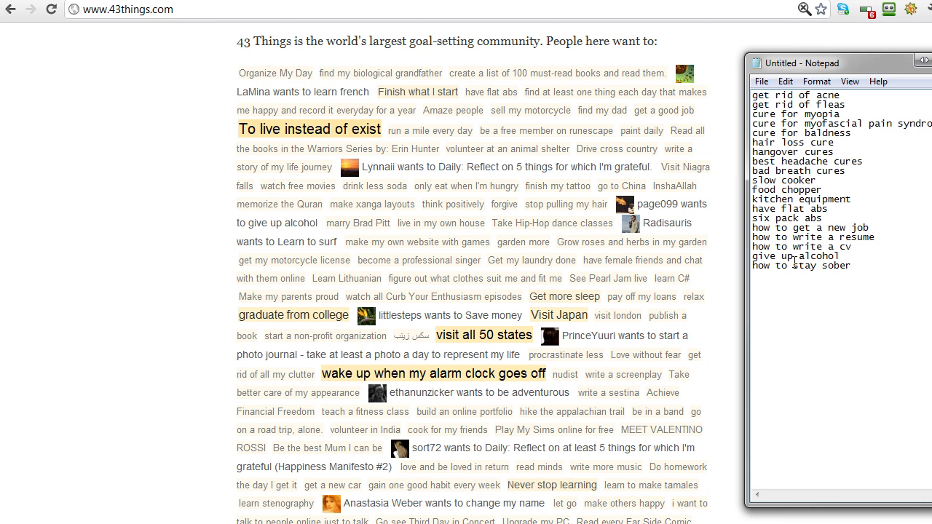
mouse_move(647, 485)
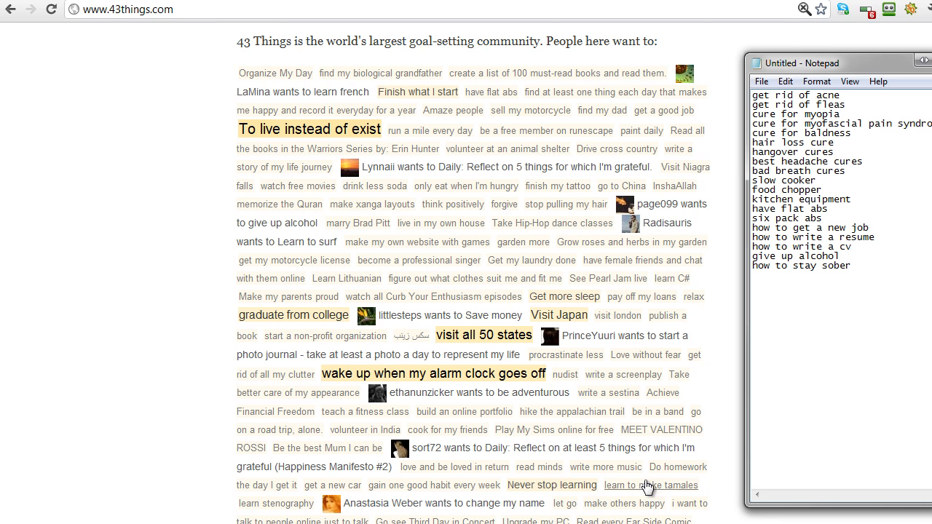
mouse_move(406, 485)
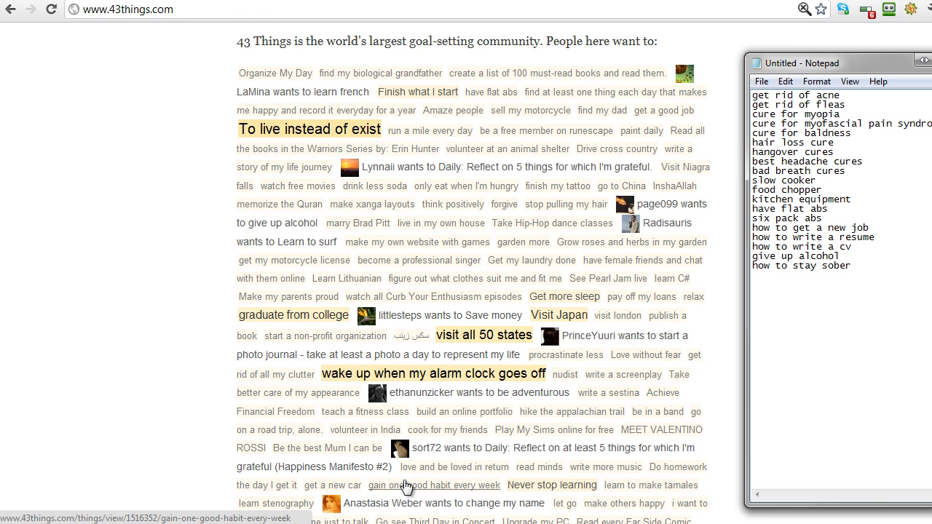
mouse_move(537, 487)
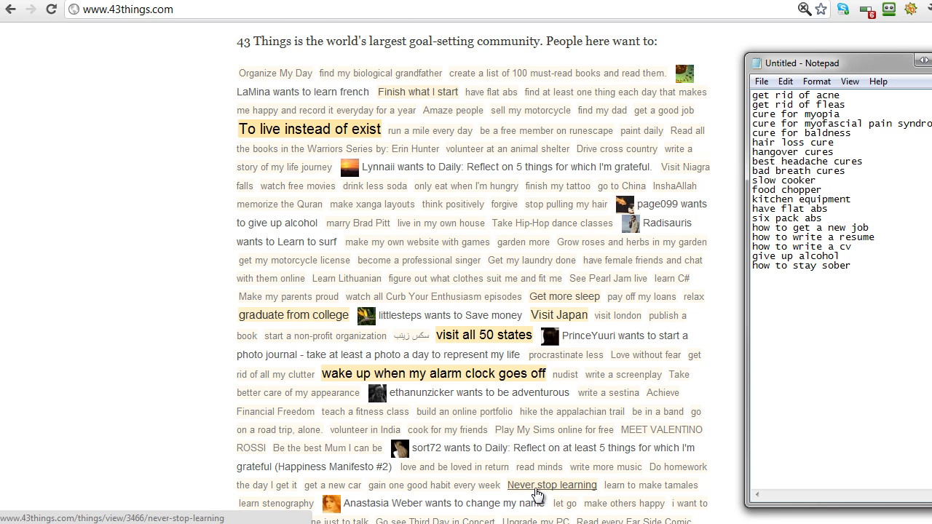
mouse_move(539, 493)
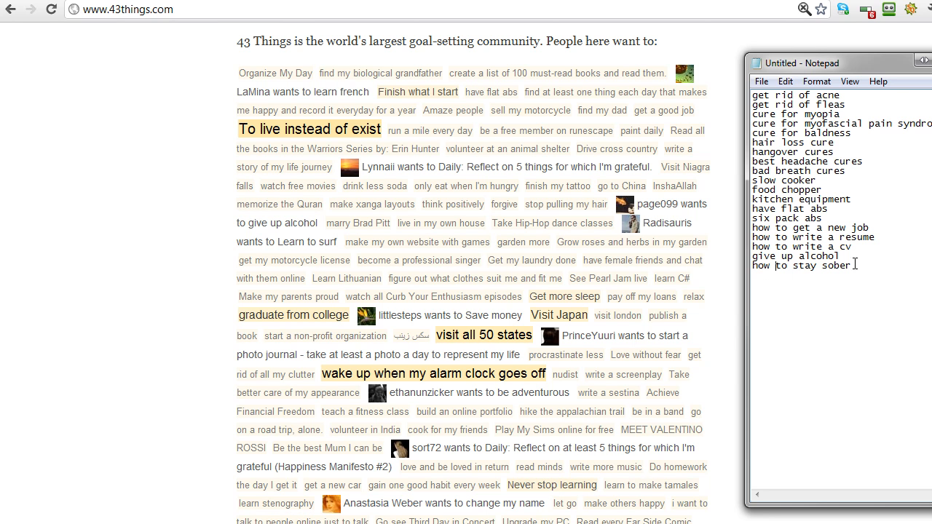
- Add 'improve my memory' as a new keyword line
text(improve my memory)
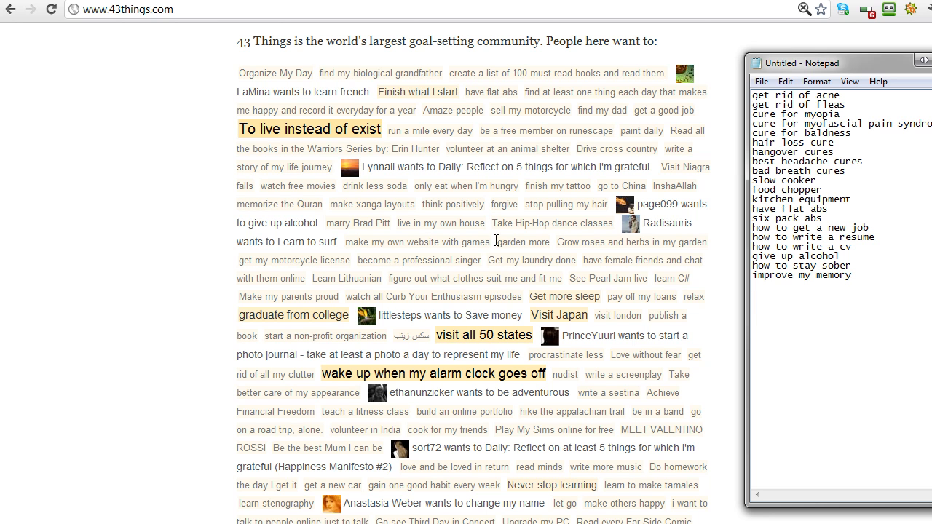
mouse_move(904, 41)
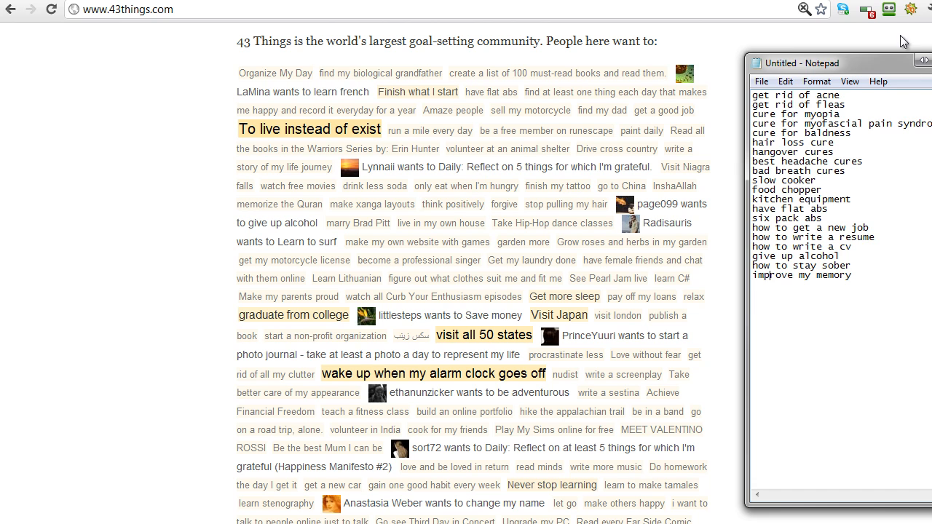
- Add a 'get my GED' line to the end of the keyword list
scroll(down, 3)
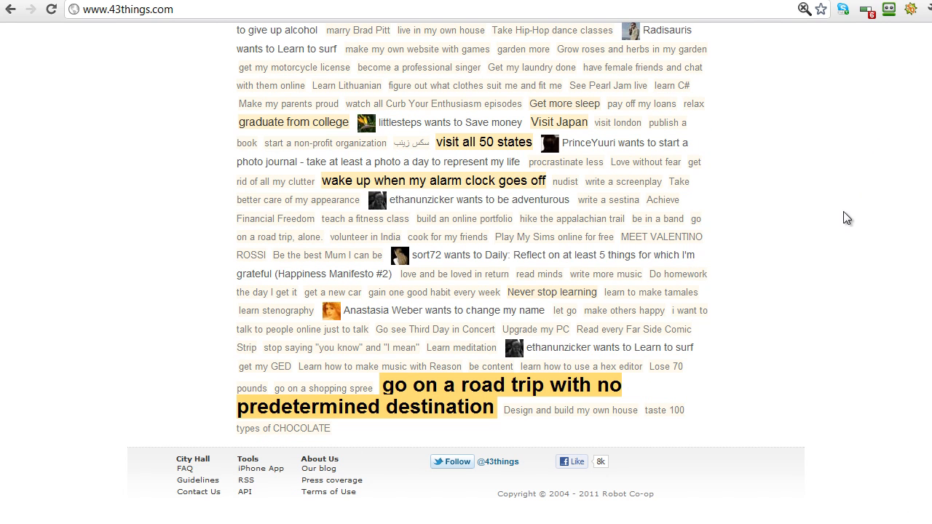
mouse_move(699, 270)
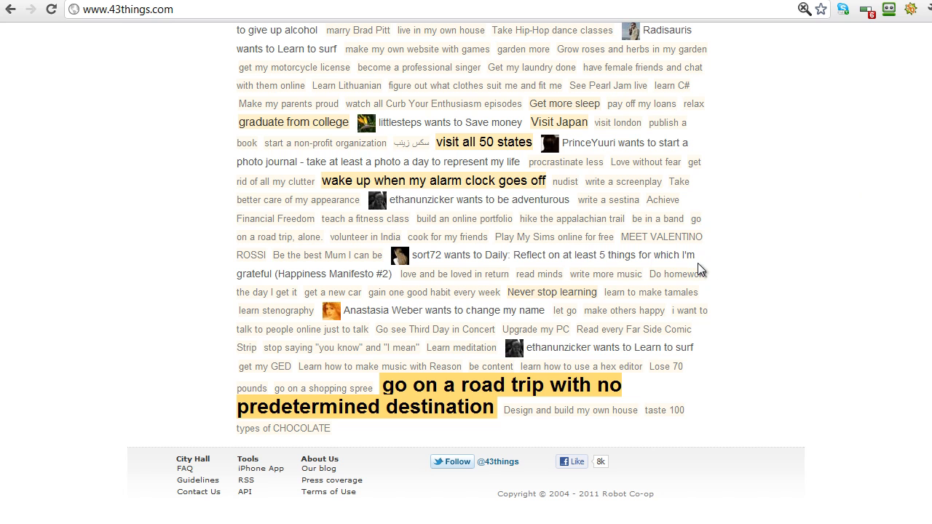
mouse_move(499, 358)
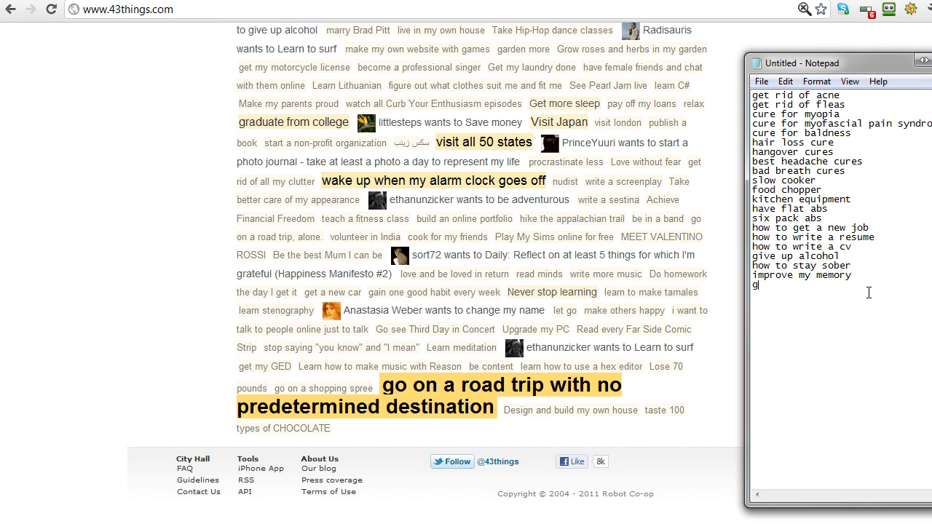
text(et my ged)
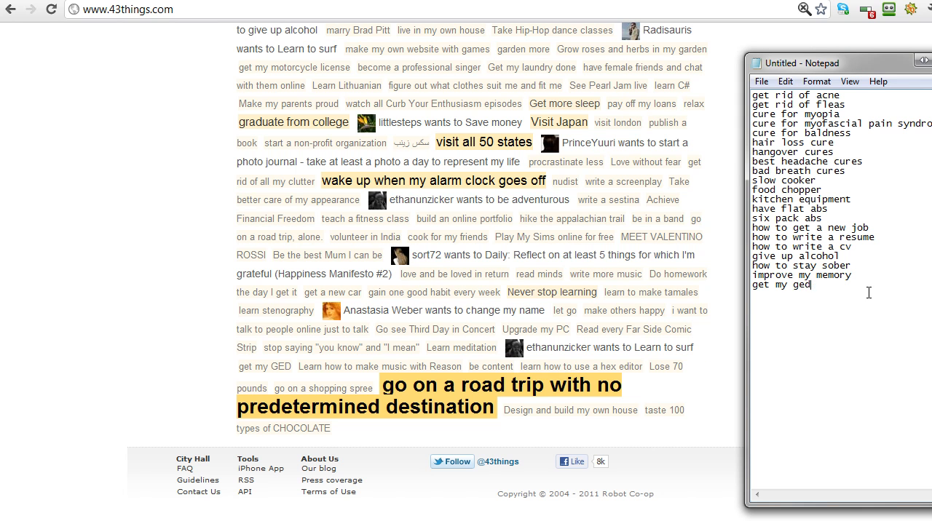
text(GED)
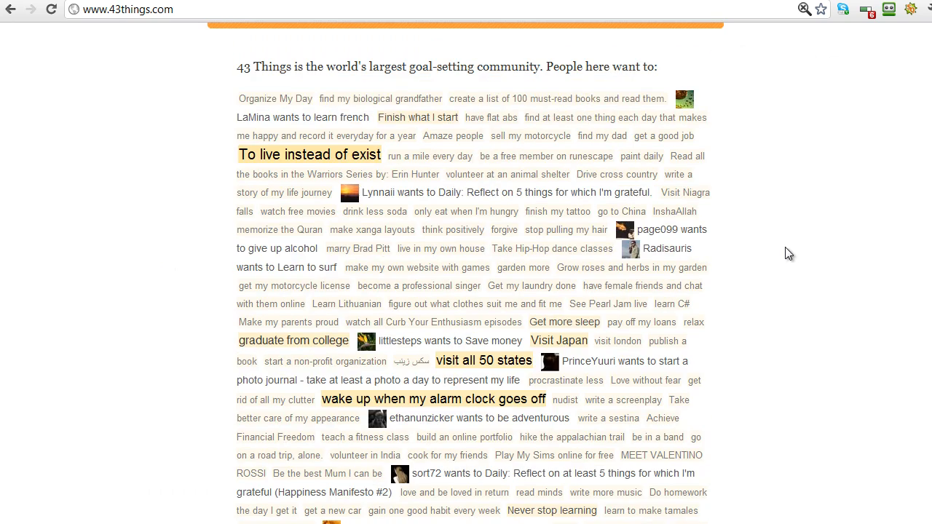
- Scroll the 43Things page back up to its goal-listing sign-up form
scroll(up, 3)
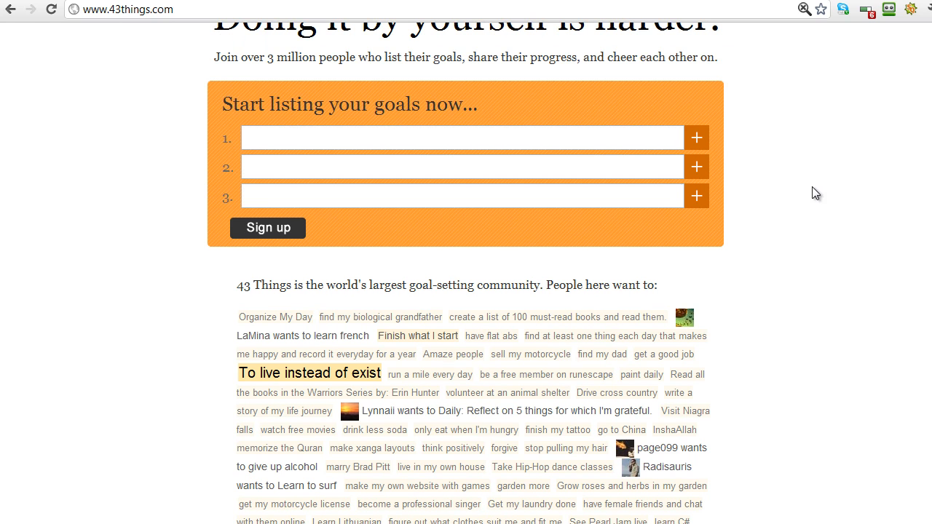
mouse_move(517, 411)
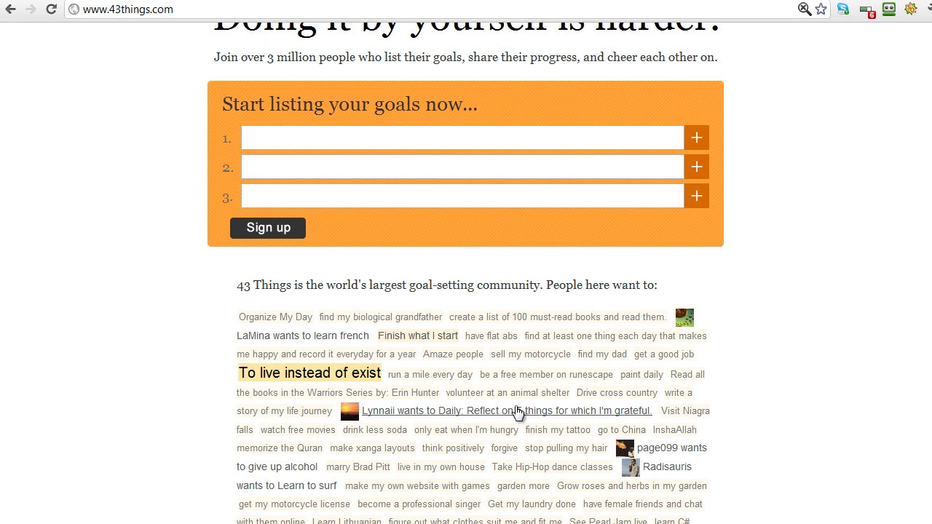
mouse_move(842, 340)
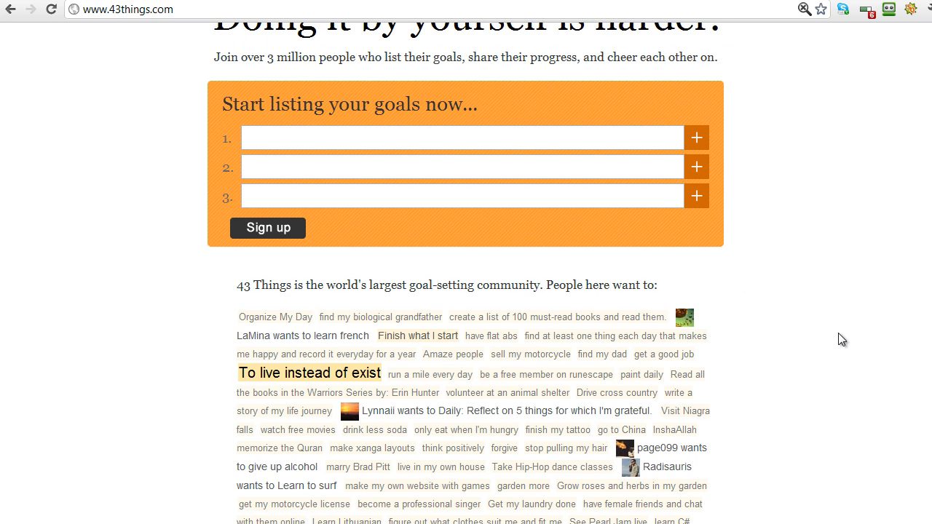